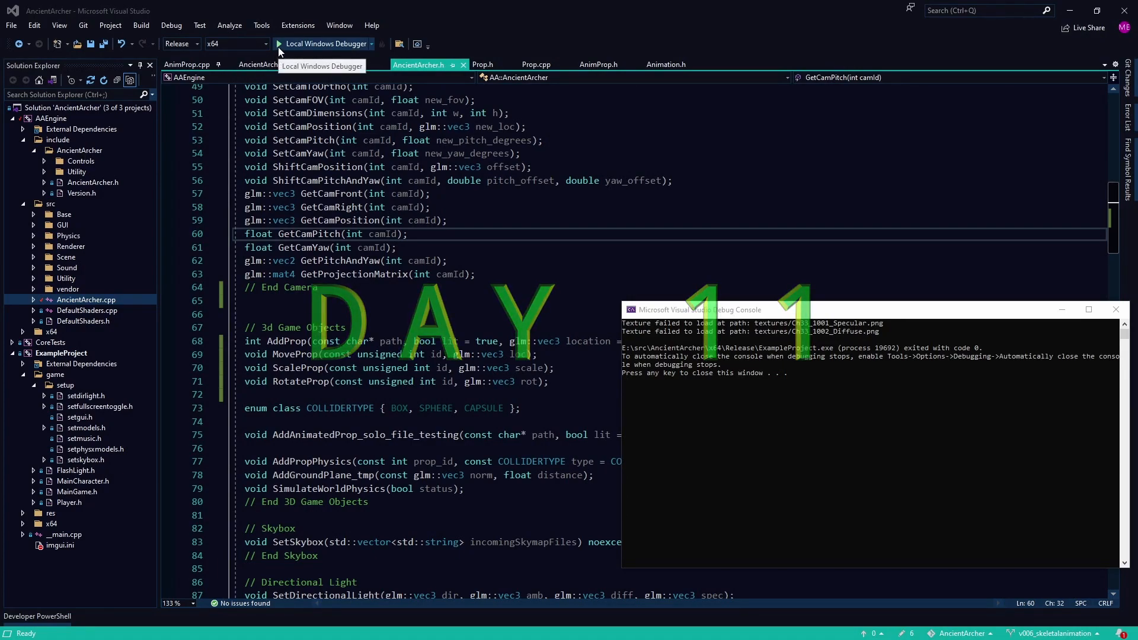
- Scroll through the middle problems of the LeetCode Blind 75 list
left_click(323, 43)
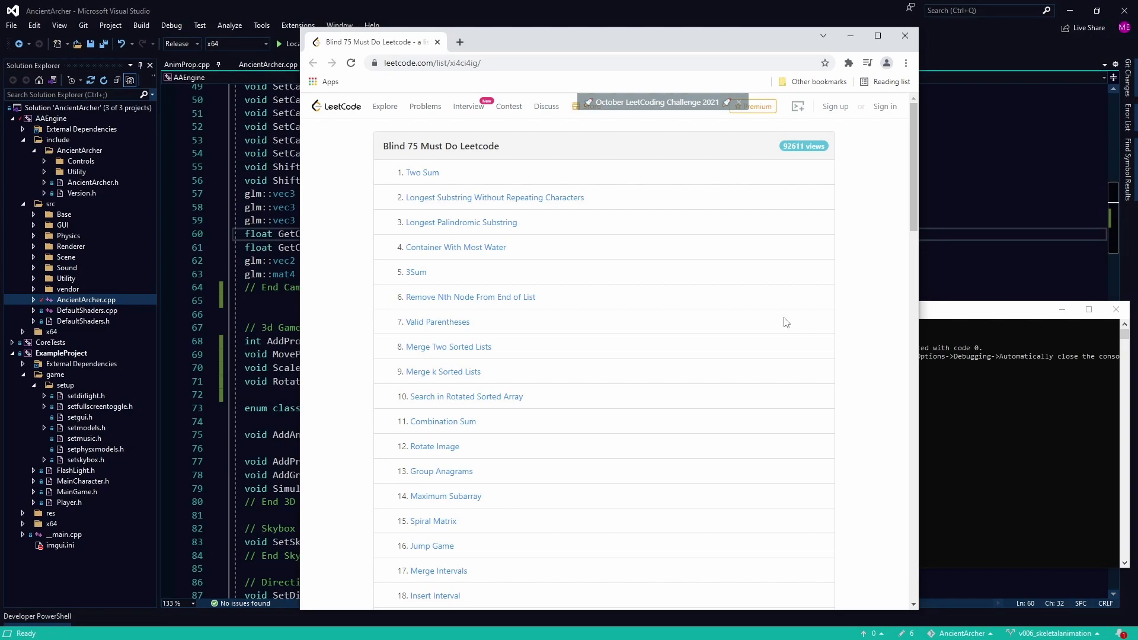
mouse_move(909, 177)
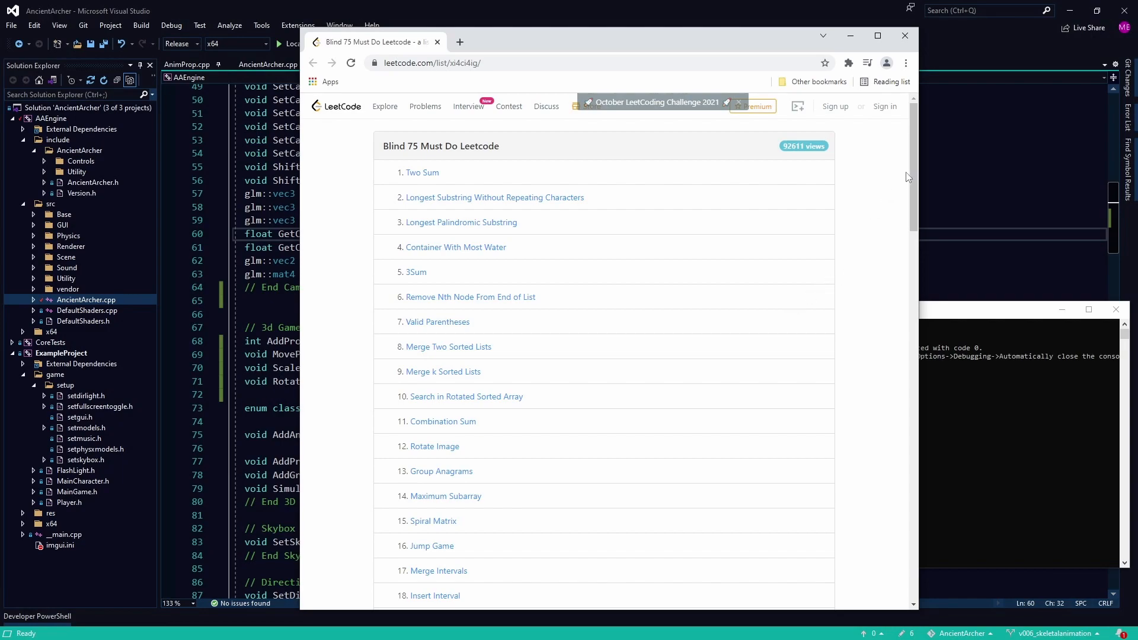
scroll("down", 3)
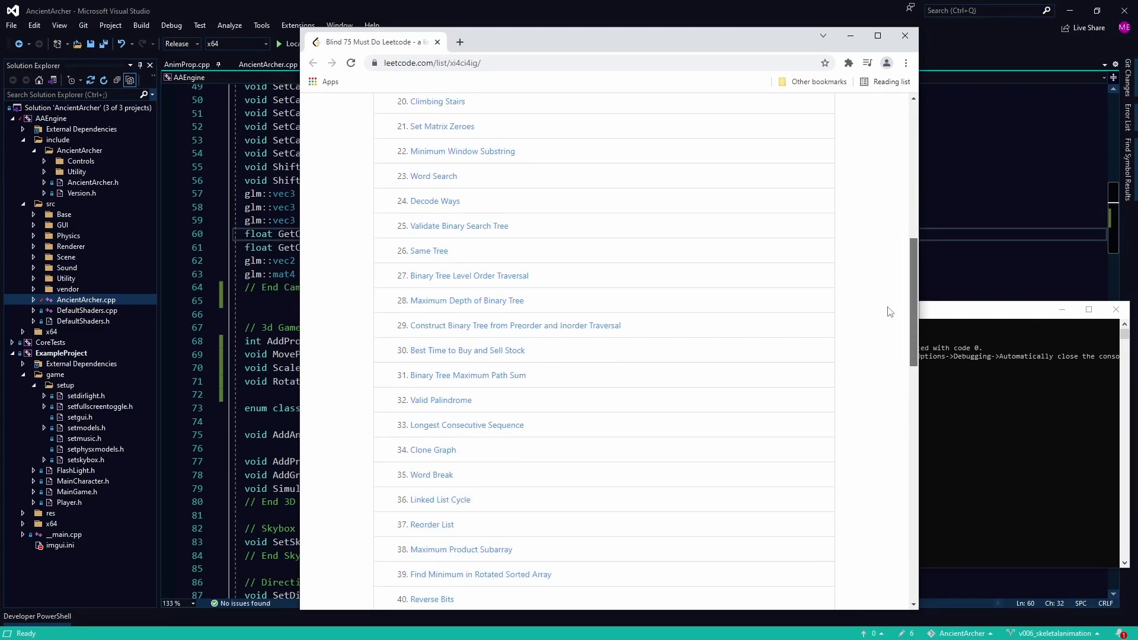
scroll("down", 3)
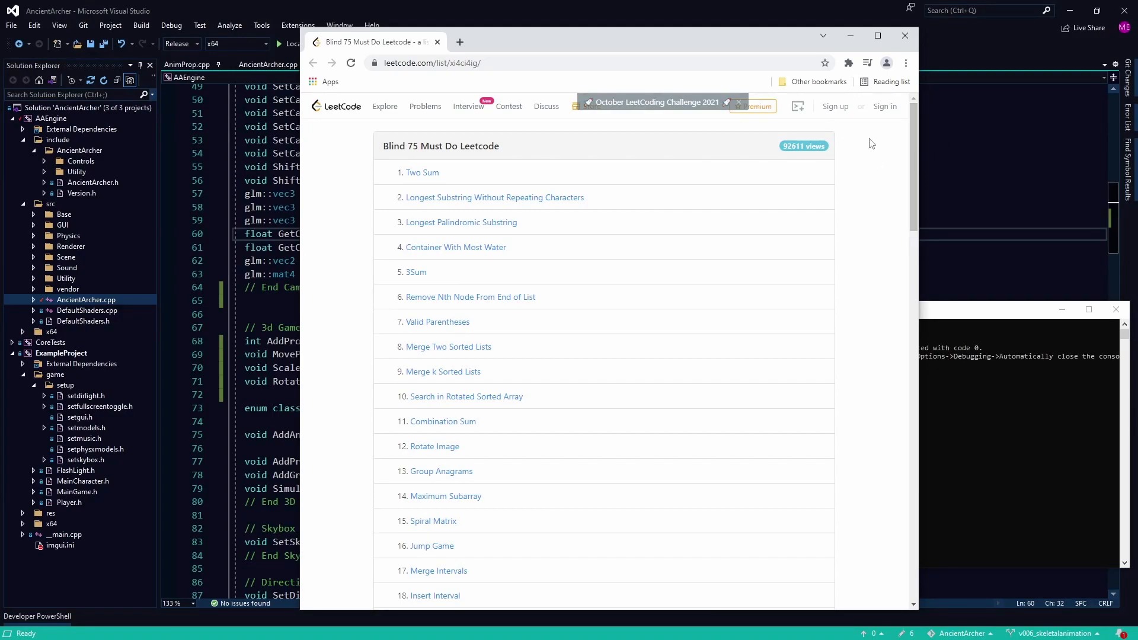
mouse_move(481, 185)
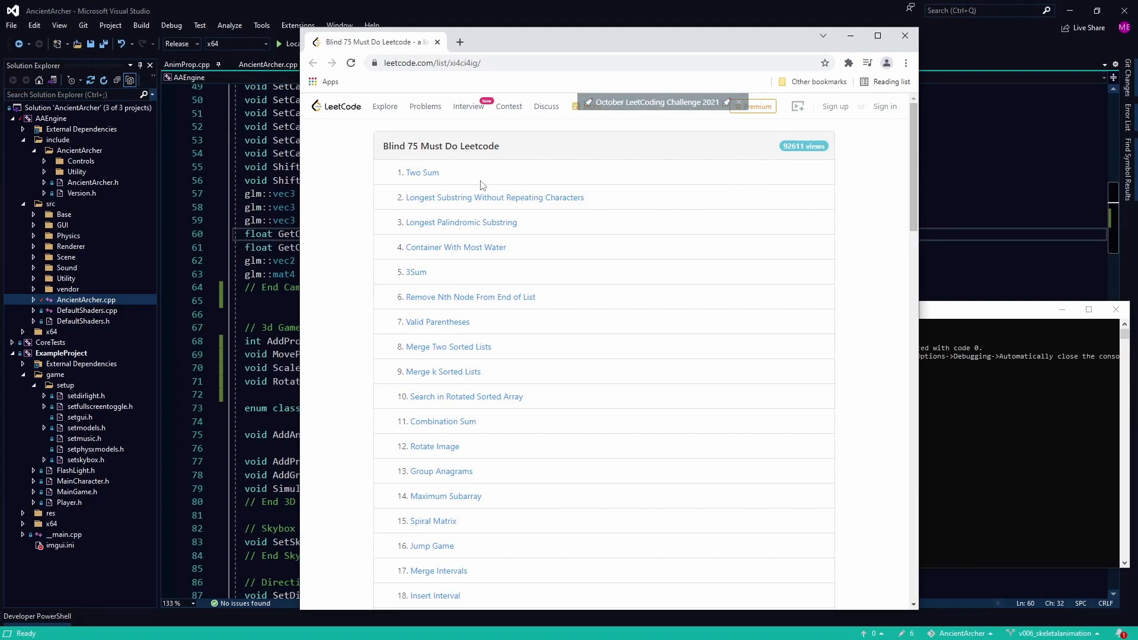
mouse_move(801, 295)
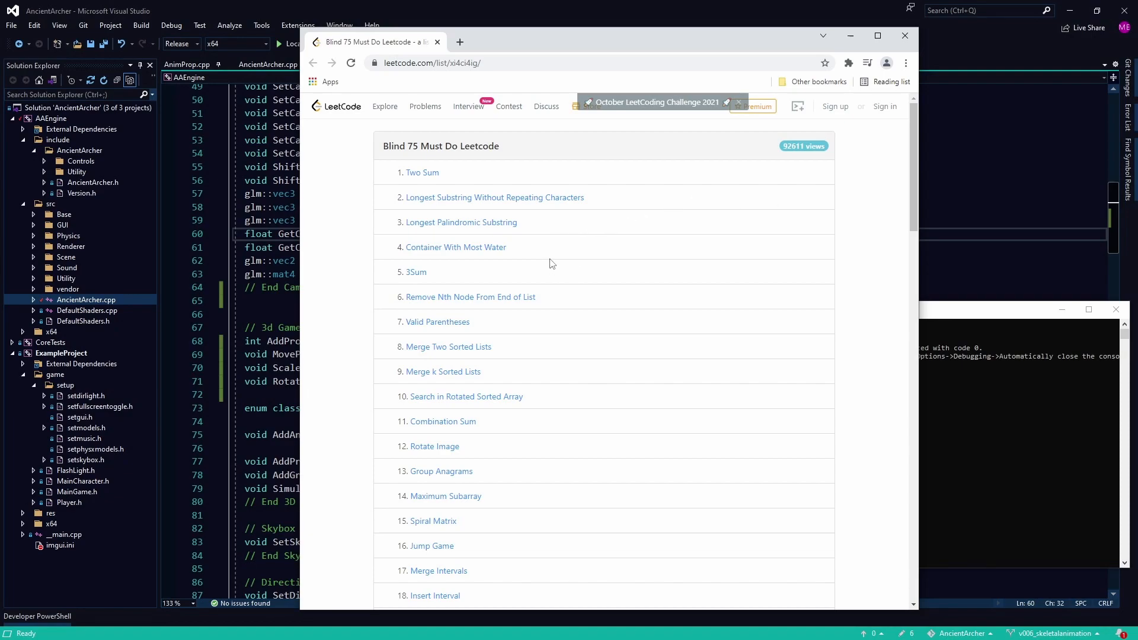
mouse_move(750, 277)
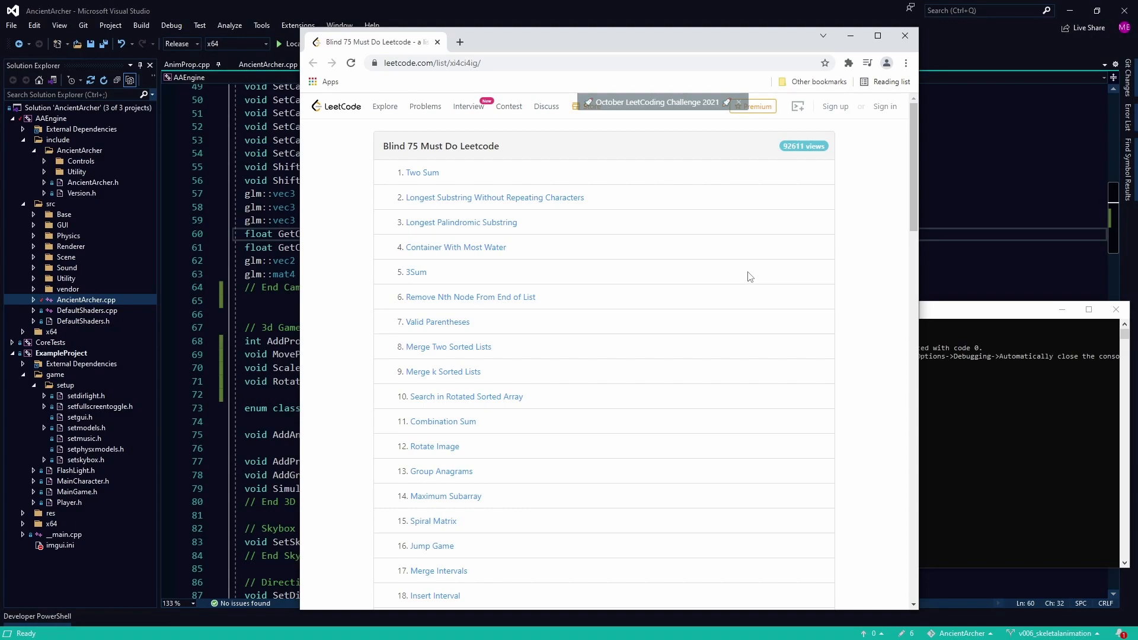
scroll("down", 3)
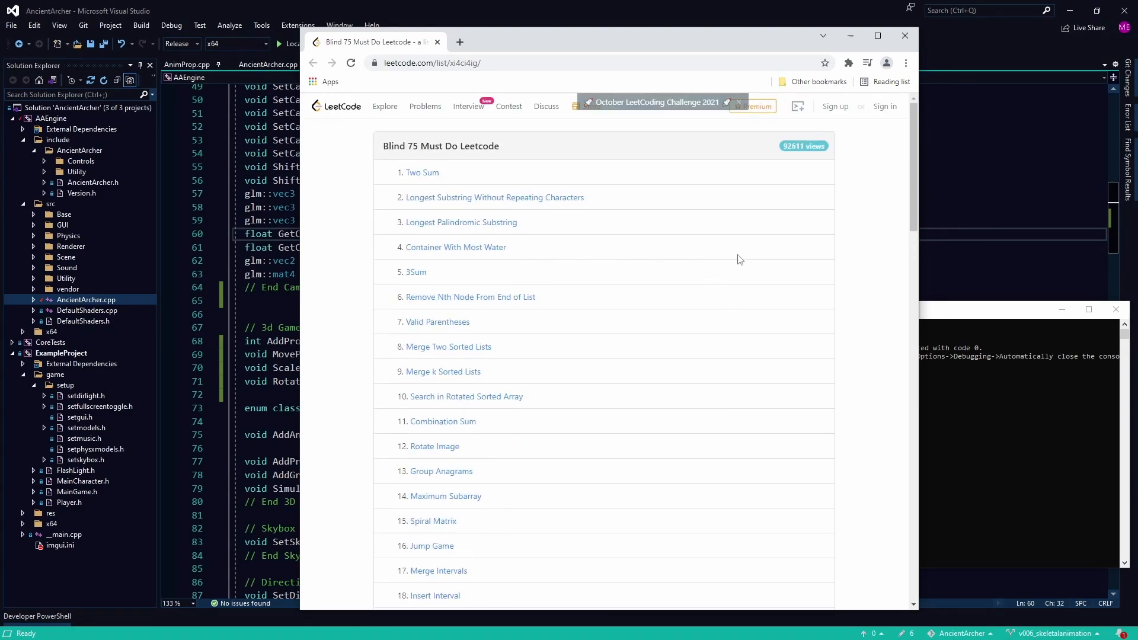
mouse_move(646, 201)
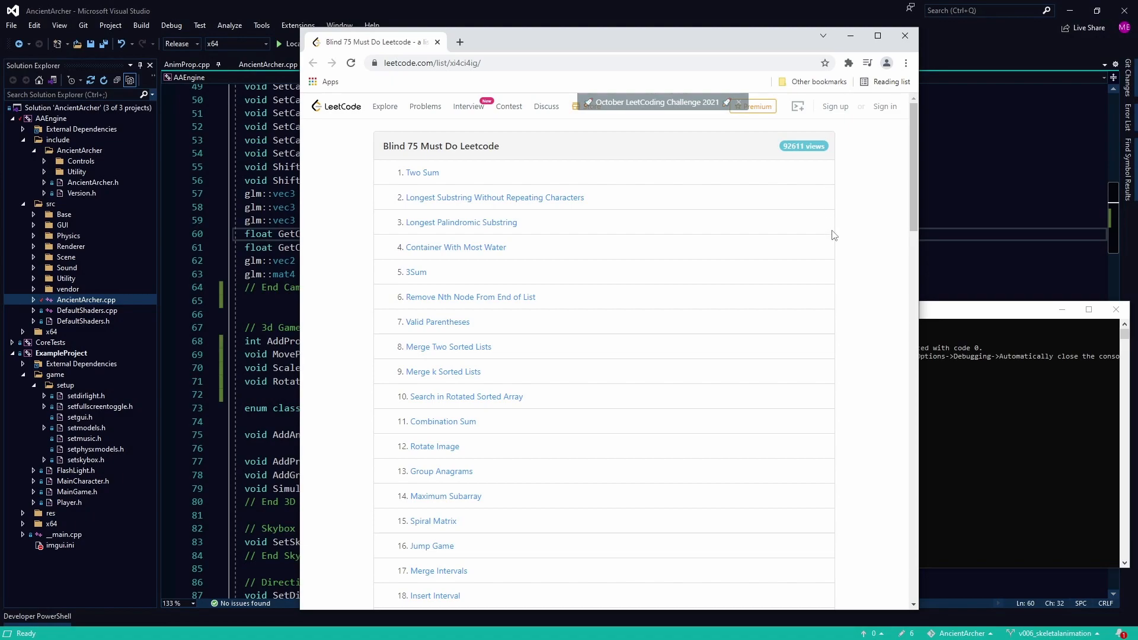
mouse_move(824, 112)
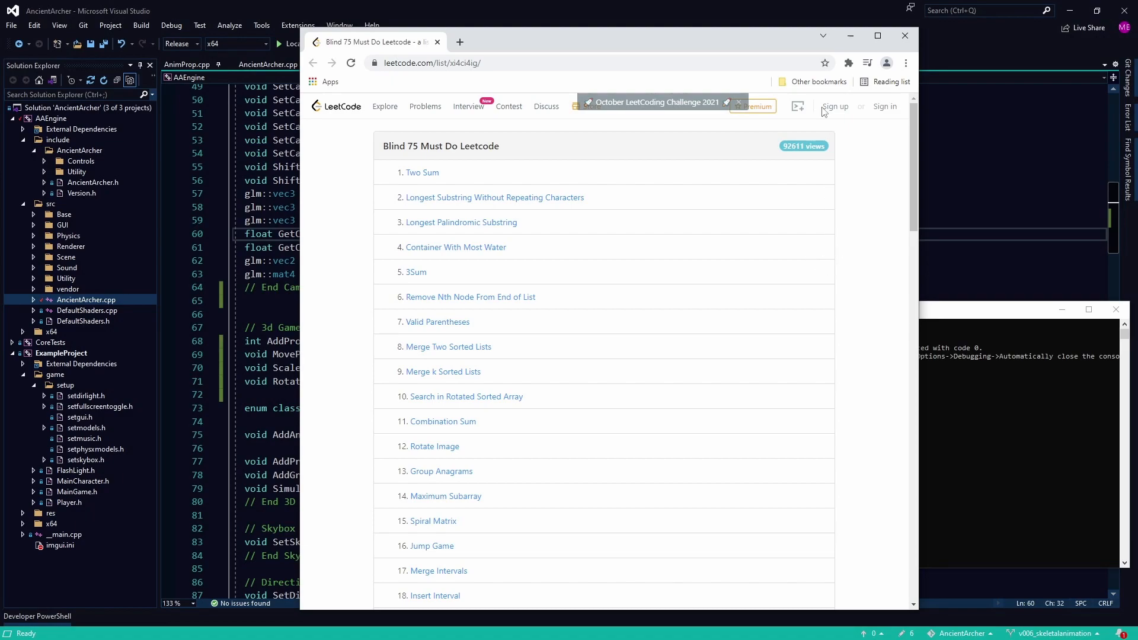
mouse_move(673, 42)
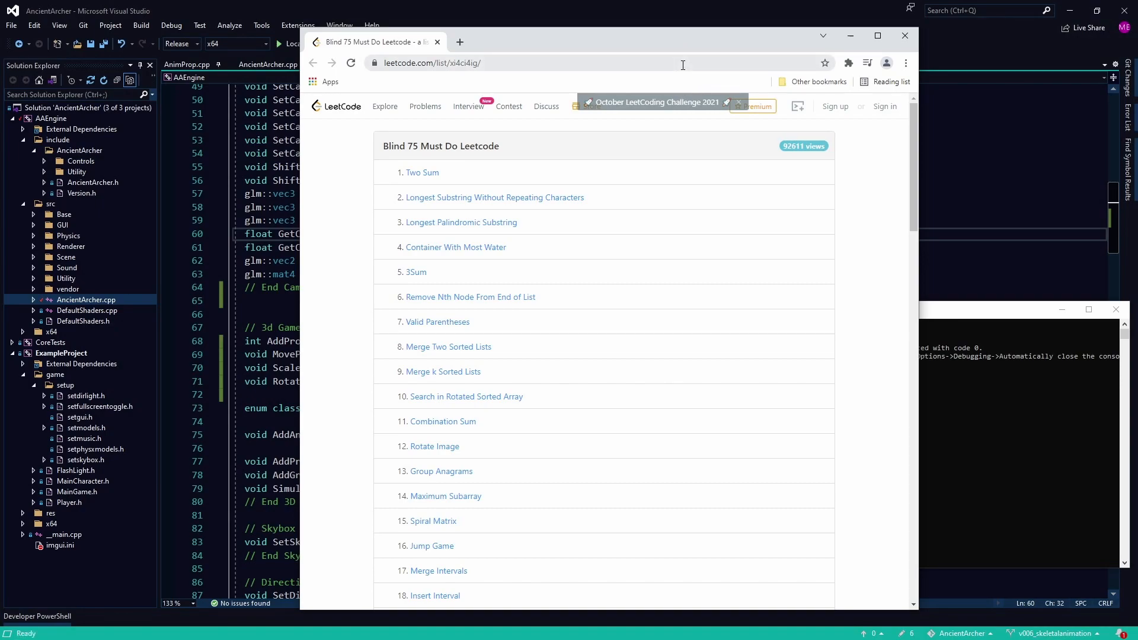
mouse_move(833, 197)
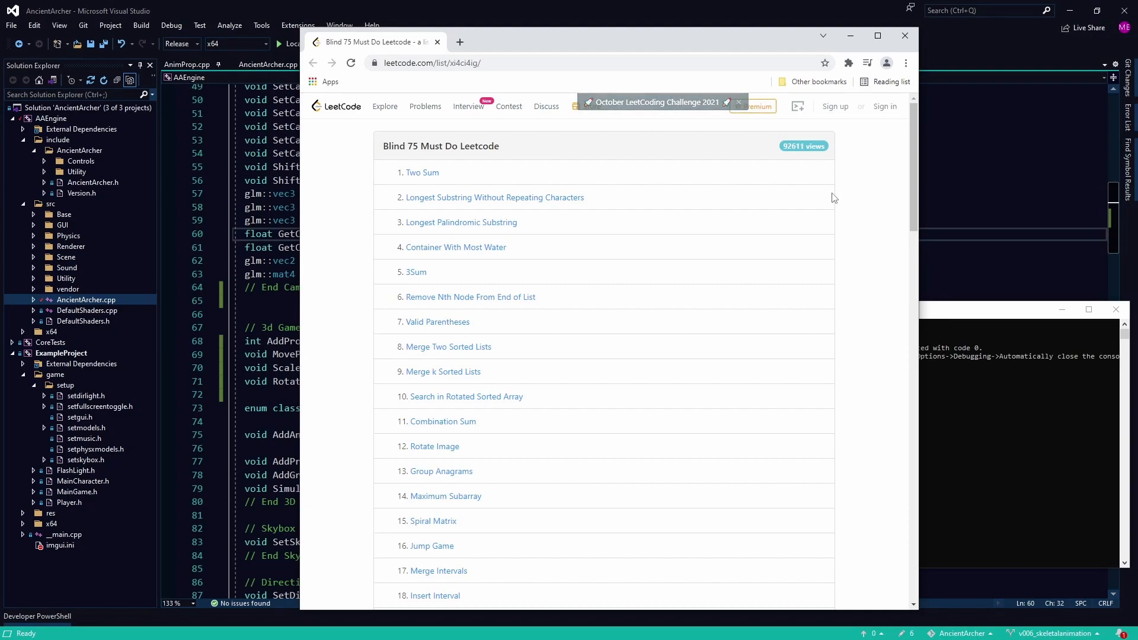
mouse_move(840, 198)
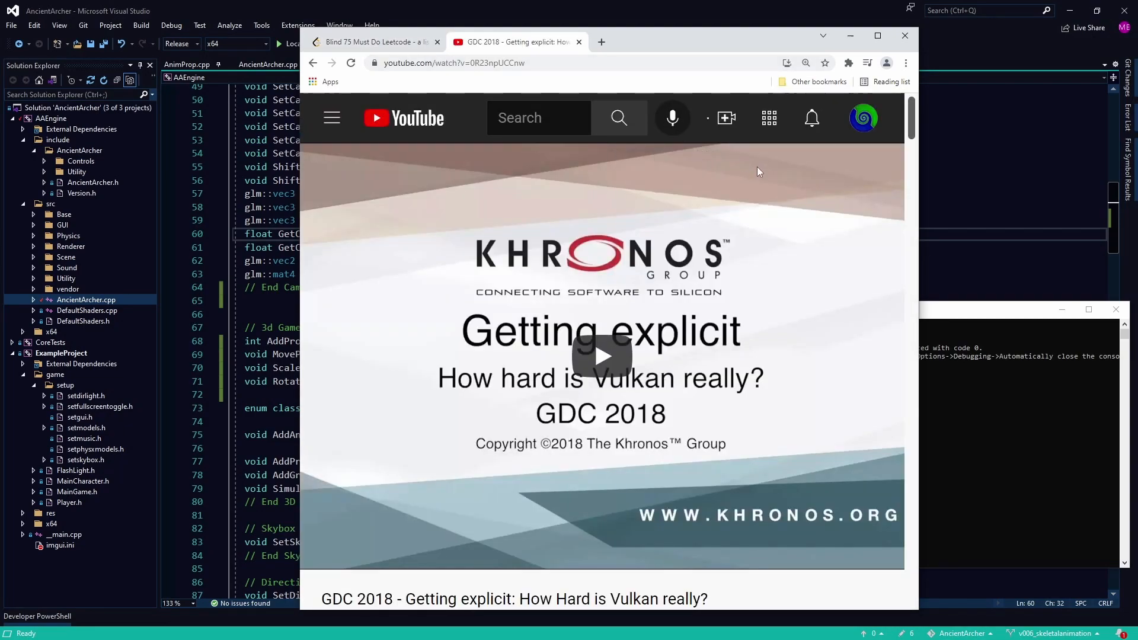
- Scroll through the GDC 2018 Vulkan talk page and the Faster Than Life blog
left_click(601, 356)
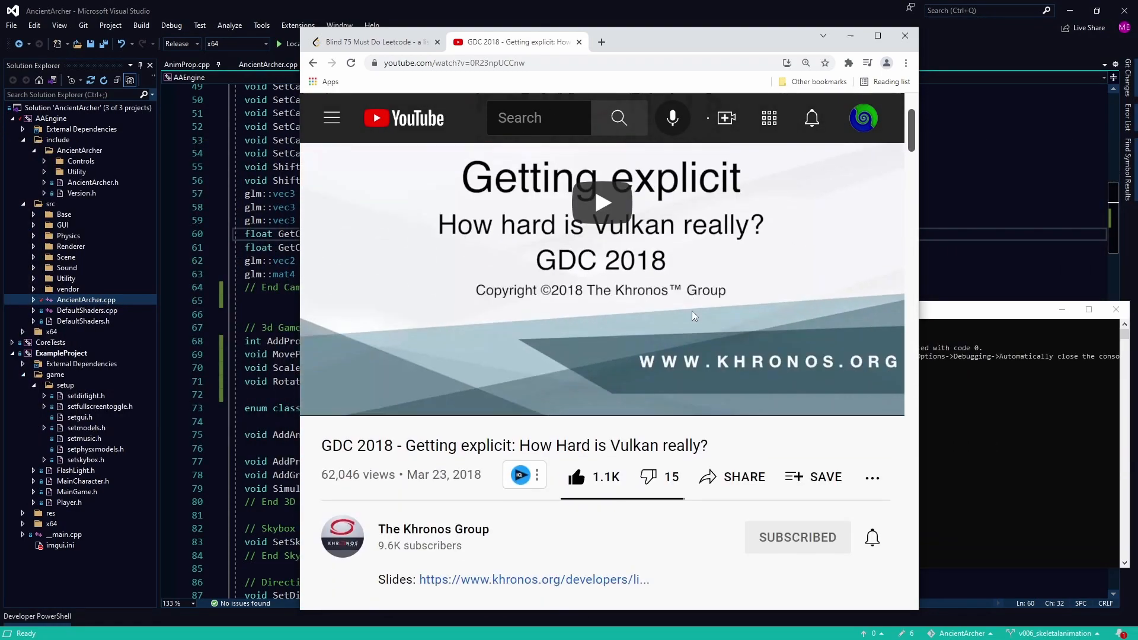
scroll("down", 3)
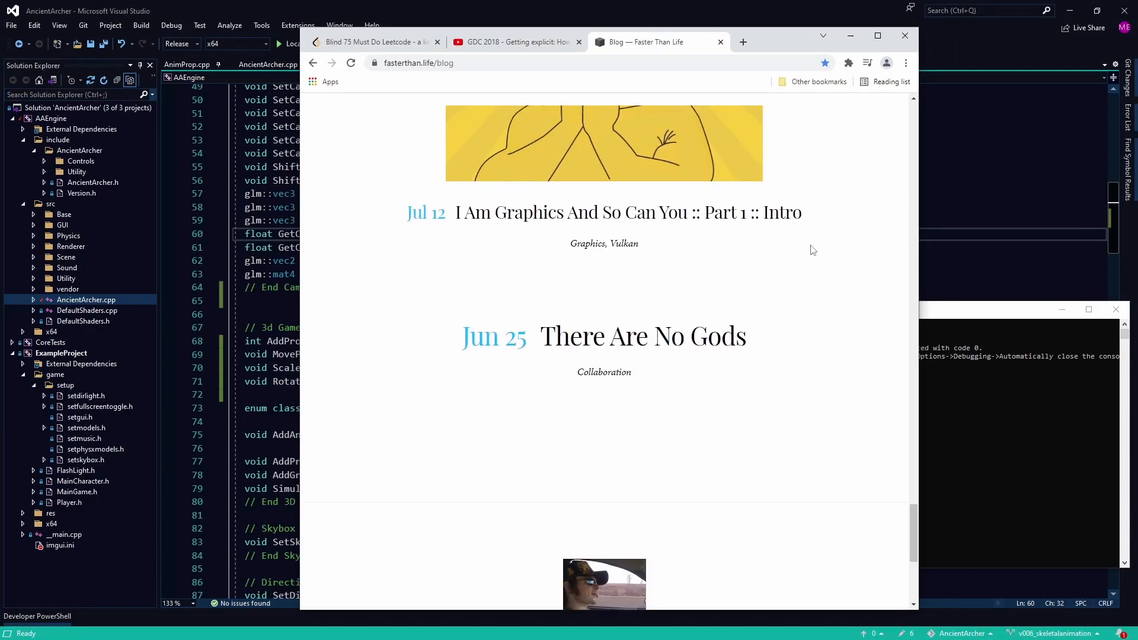
scroll("down", 3)
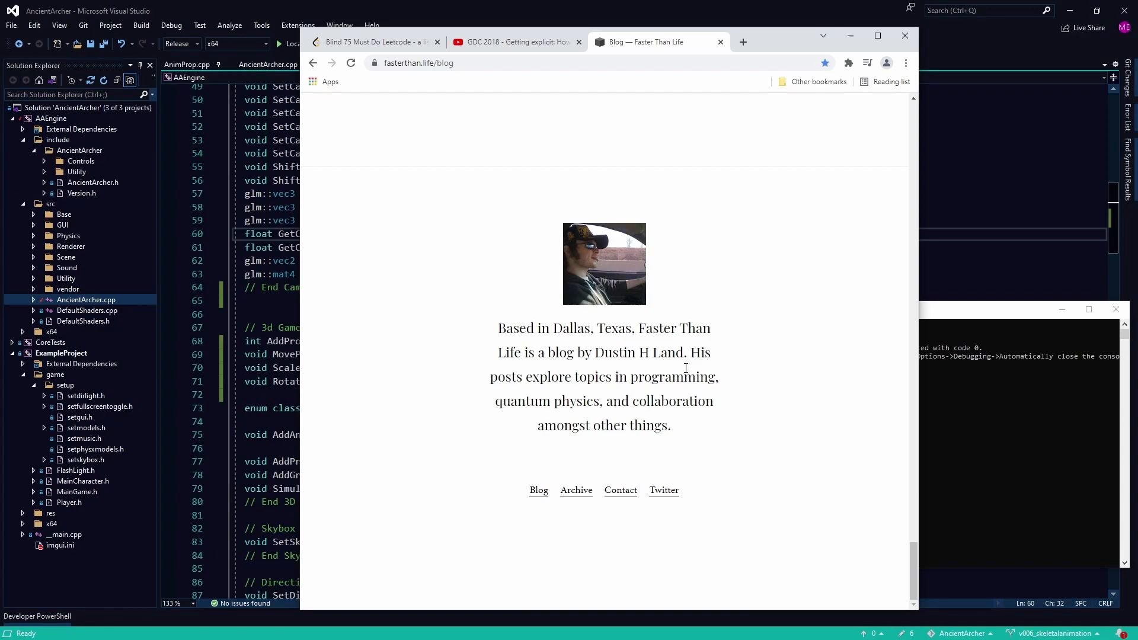
scroll("down", 3)
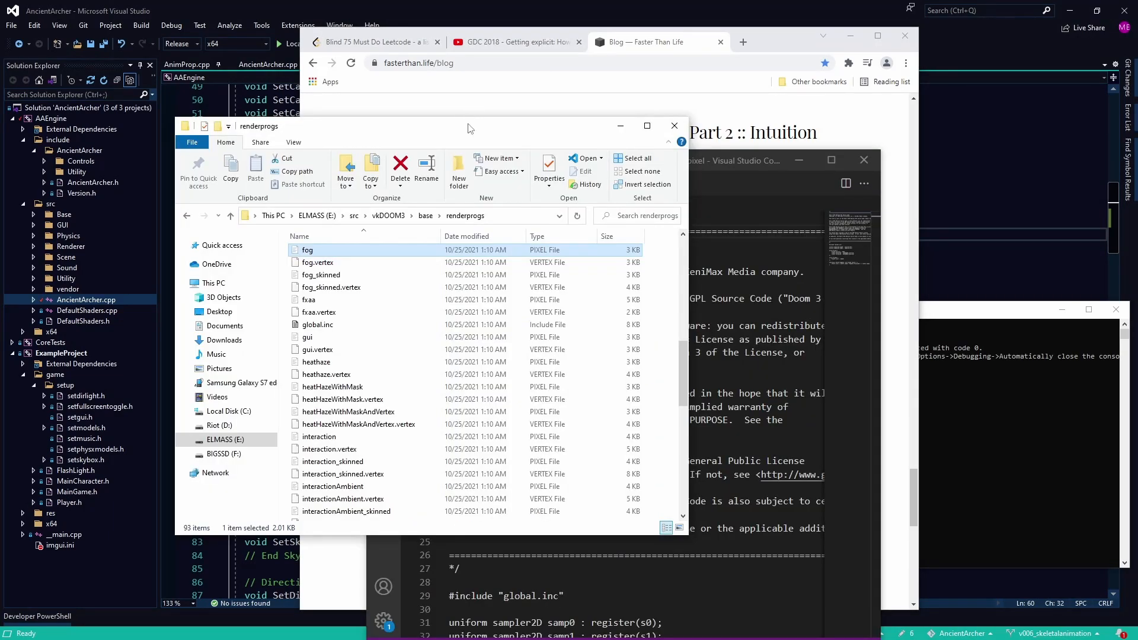
- Enlarge File Explorer, enter the vkDOOM3 neo folder and open doom3.sln
left_click_drag(468, 126, 476, 95)
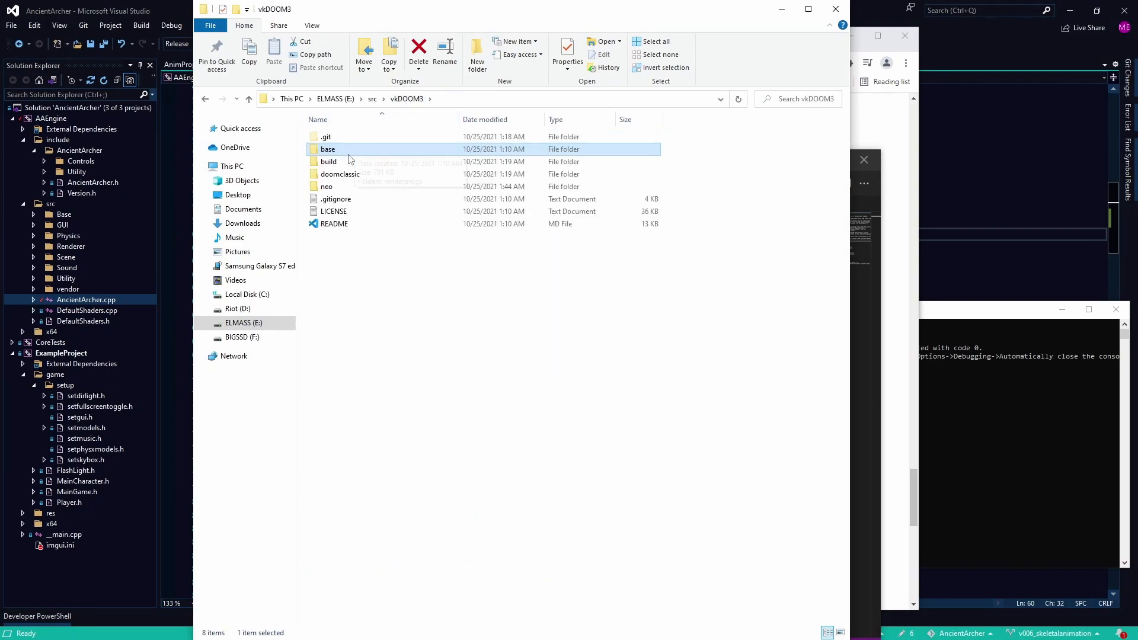
double_click(326, 186)
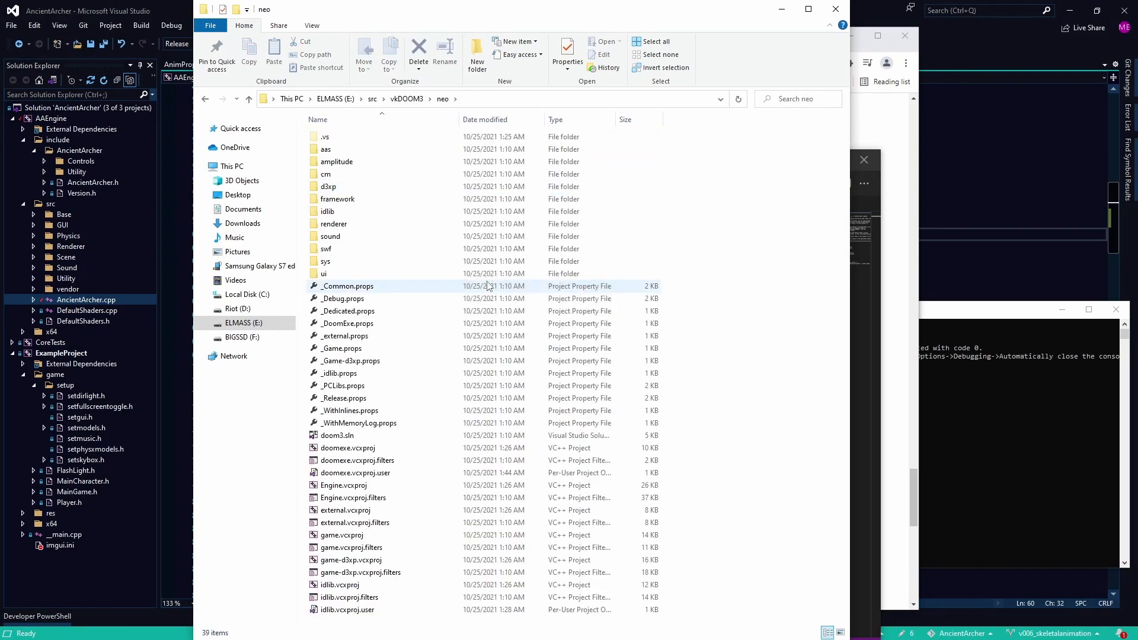
left_click(349, 262)
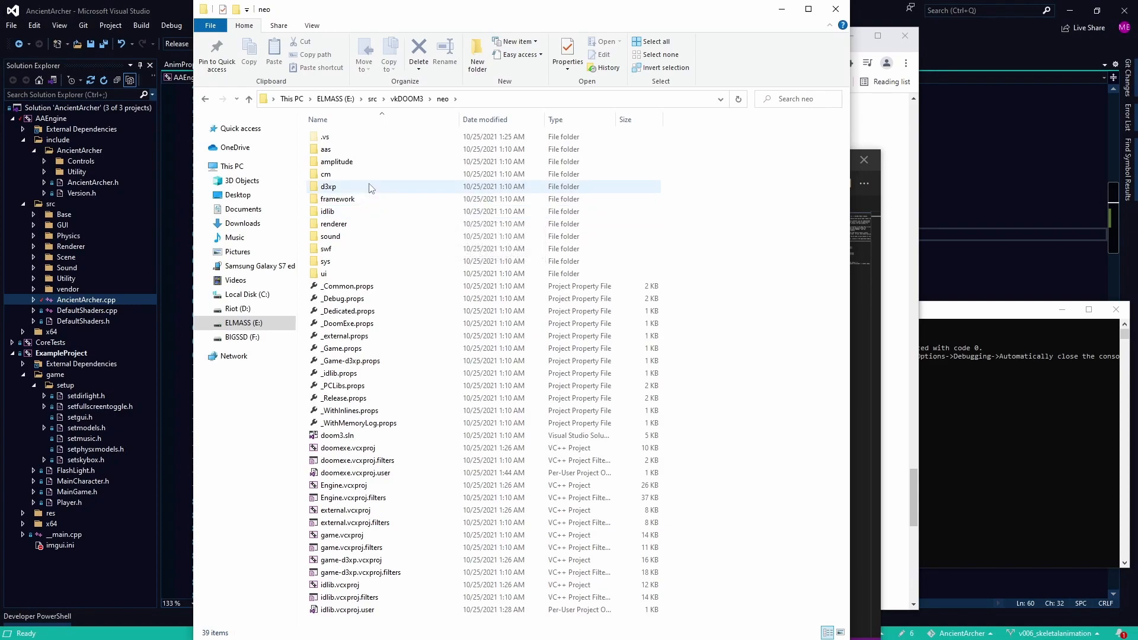
right_click(337, 436)
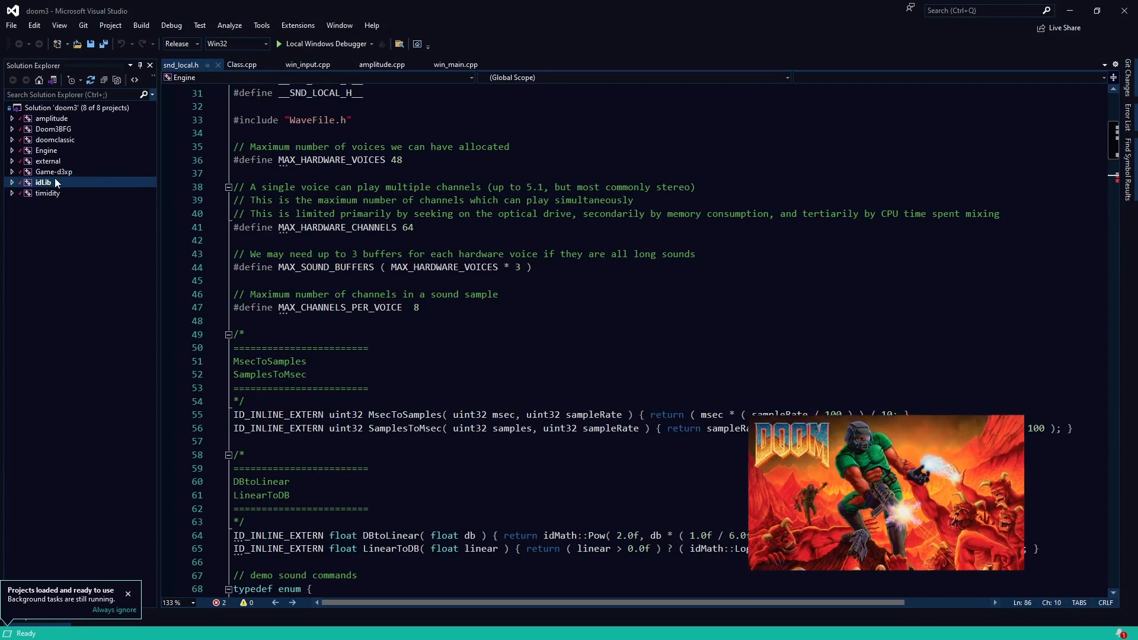
- Expand the Engine and timidity projects in Solution Explorer to list their files
right_click(43, 181)
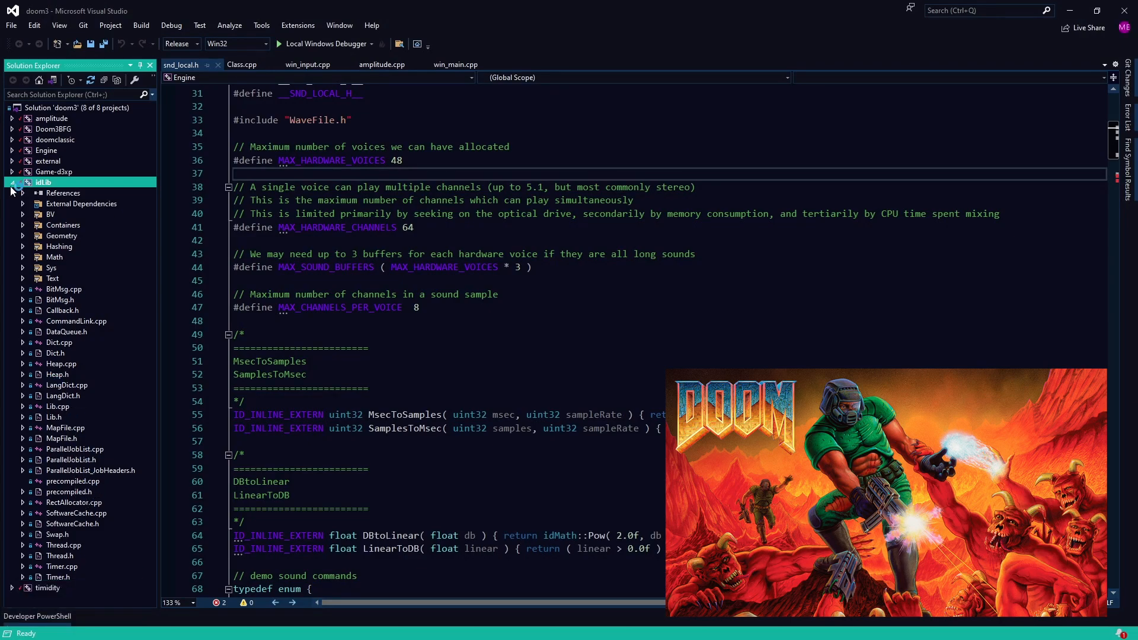
left_click(13, 182)
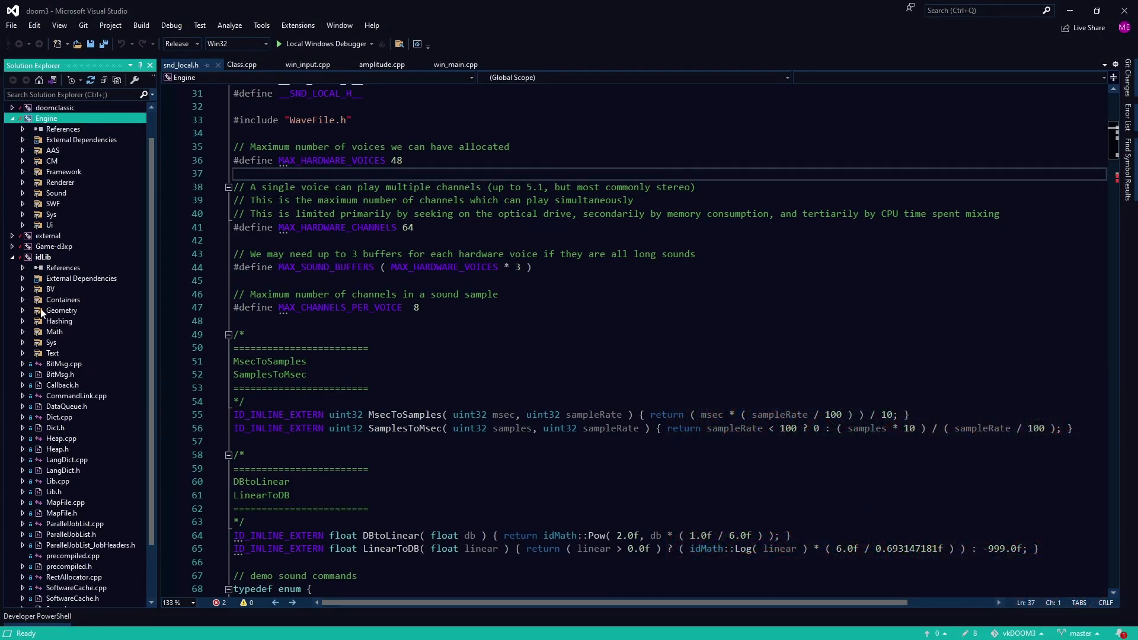
mouse_move(92, 303)
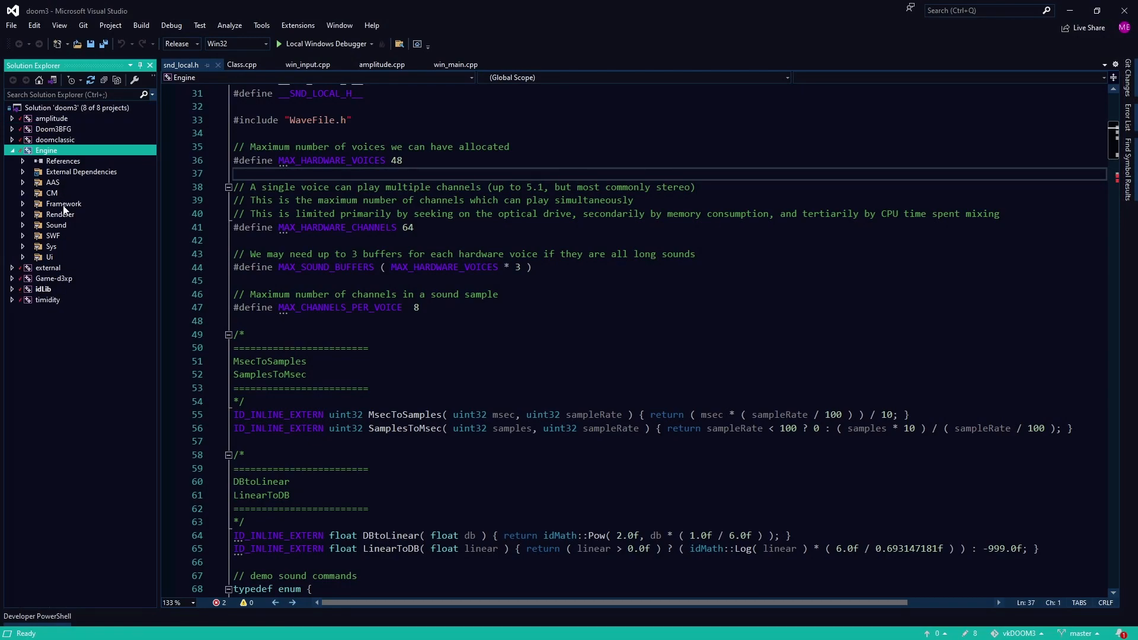
mouse_move(25, 259)
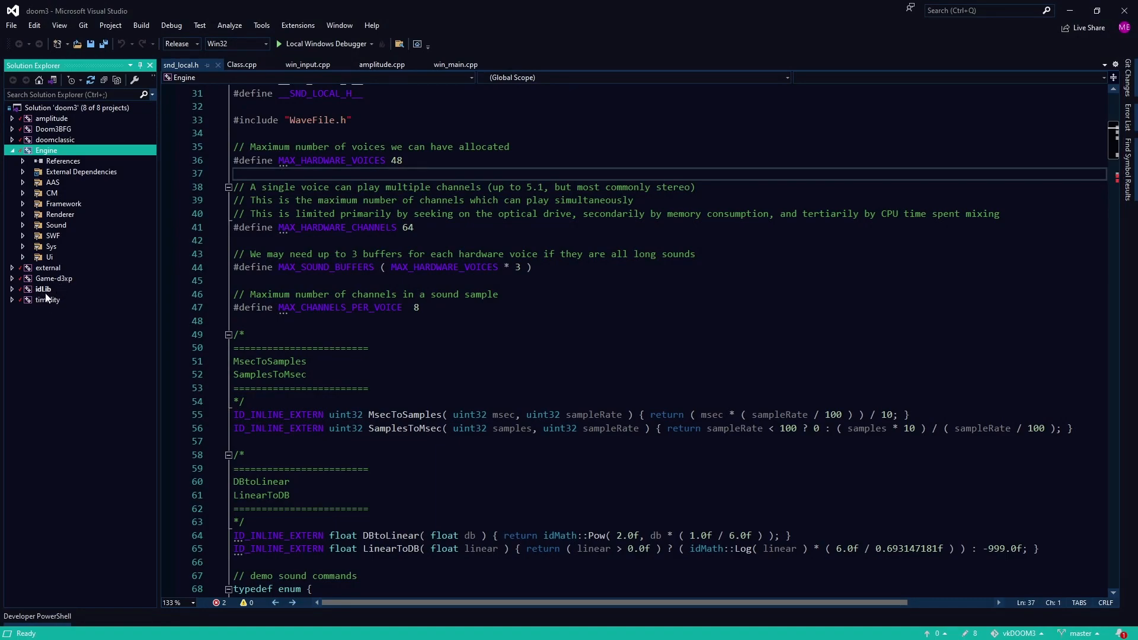
mouse_move(47, 300)
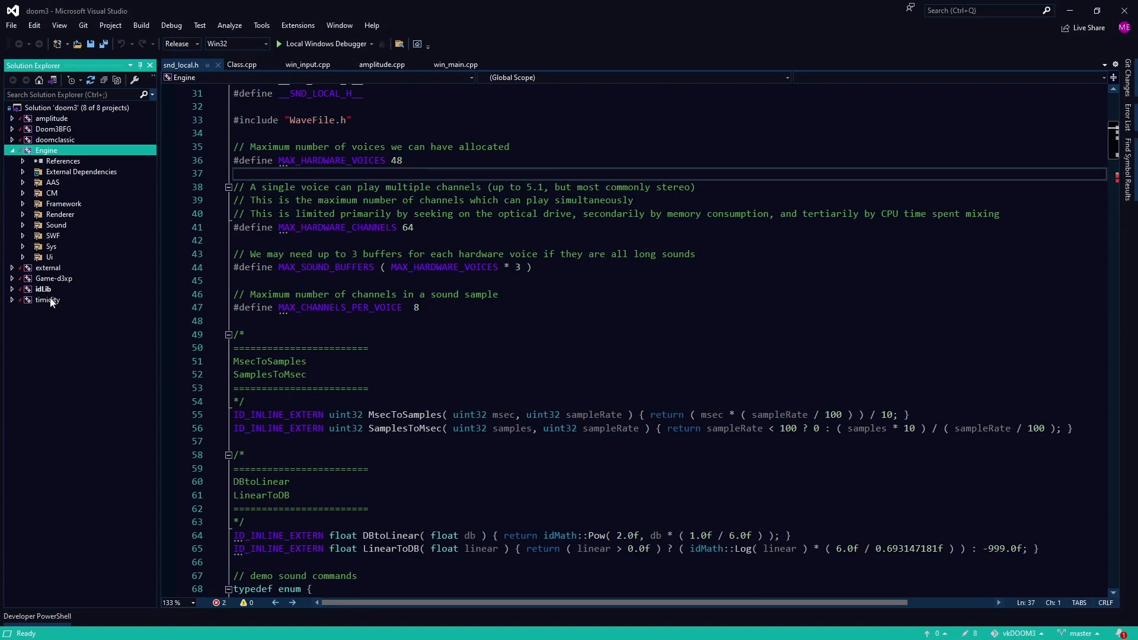
left_click(13, 299)
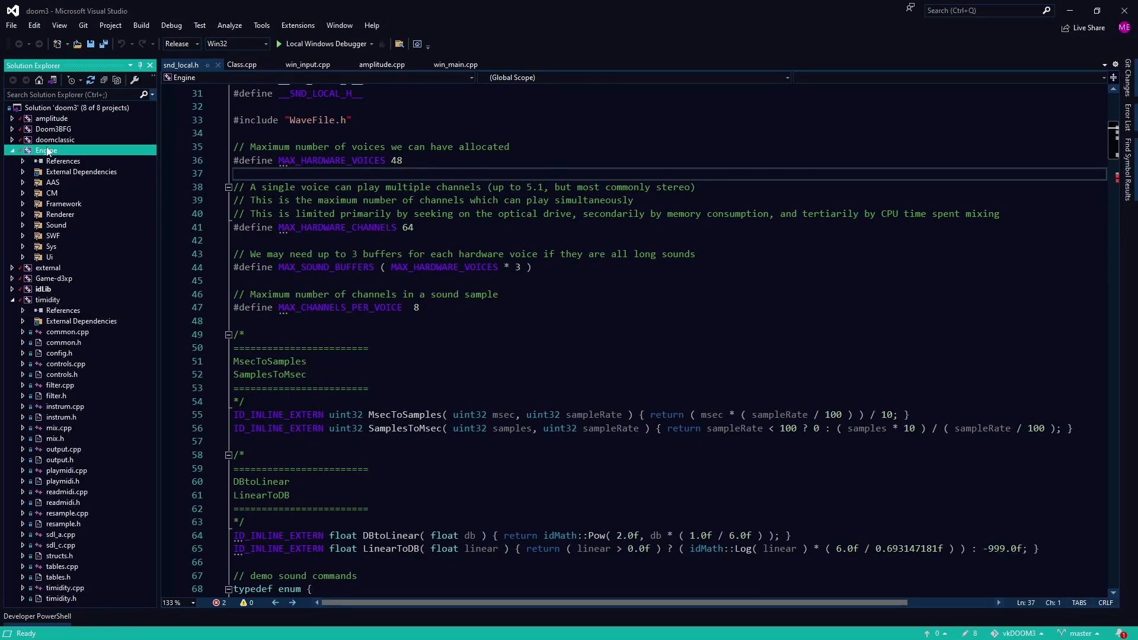
mouse_move(101, 550)
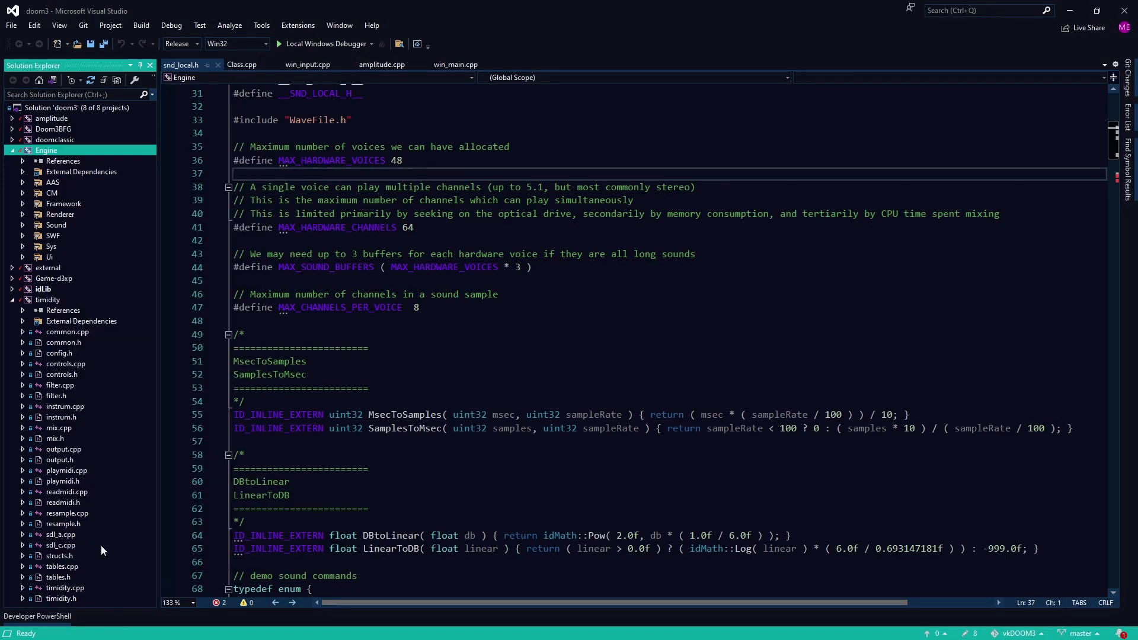
- Inspect the Engine project's references, including idLib, and cancel without changes
right_click(45, 150)
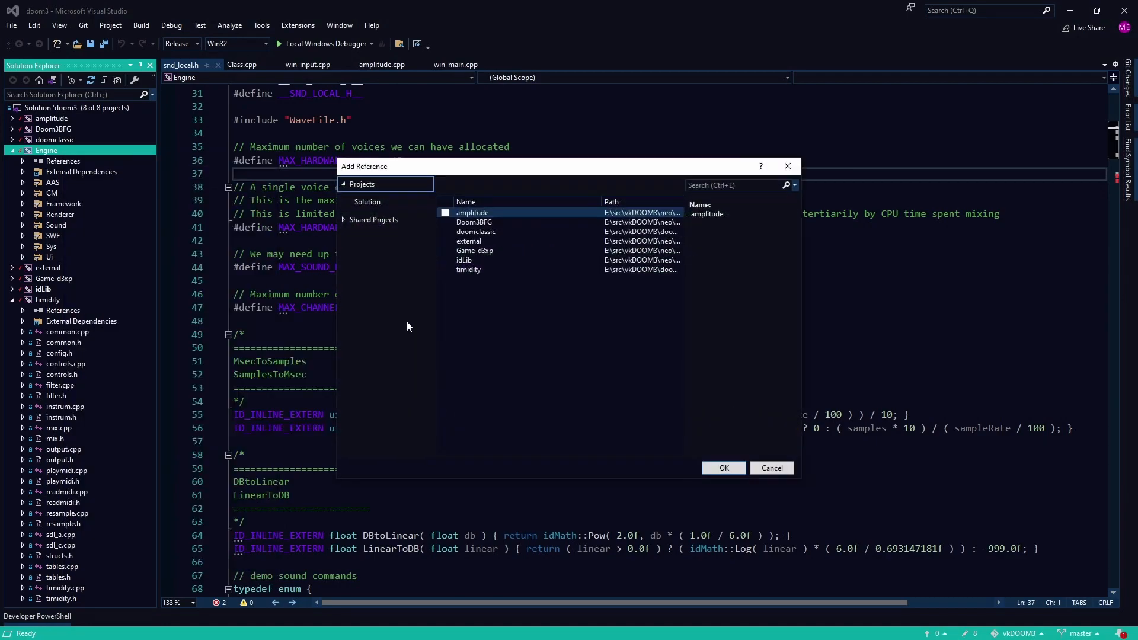
left_click(463, 260)
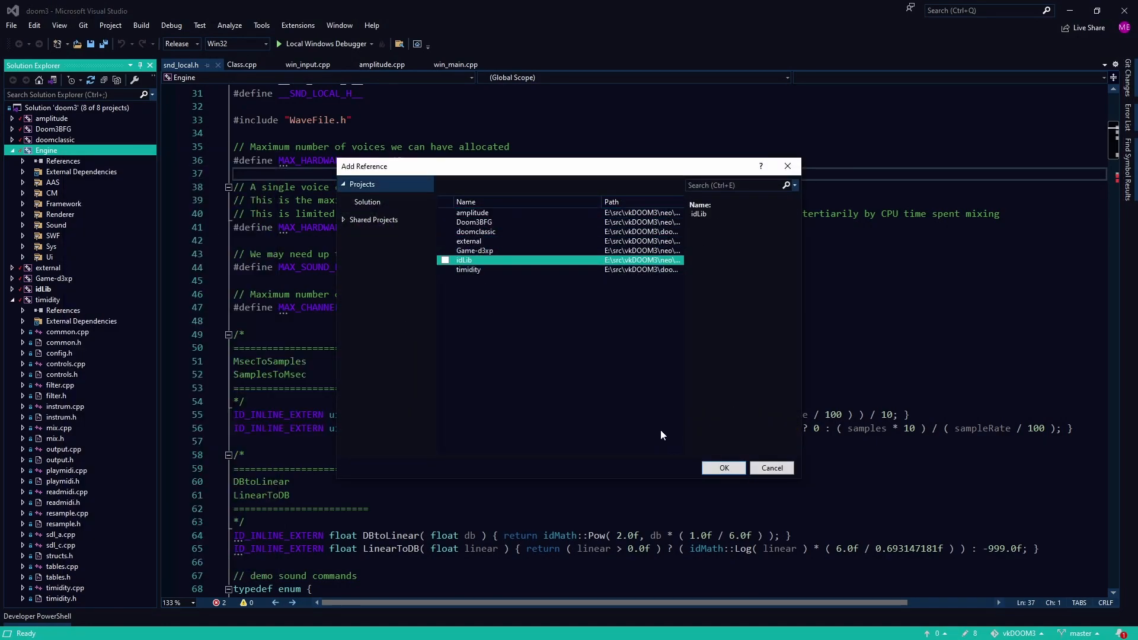
left_click(771, 468)
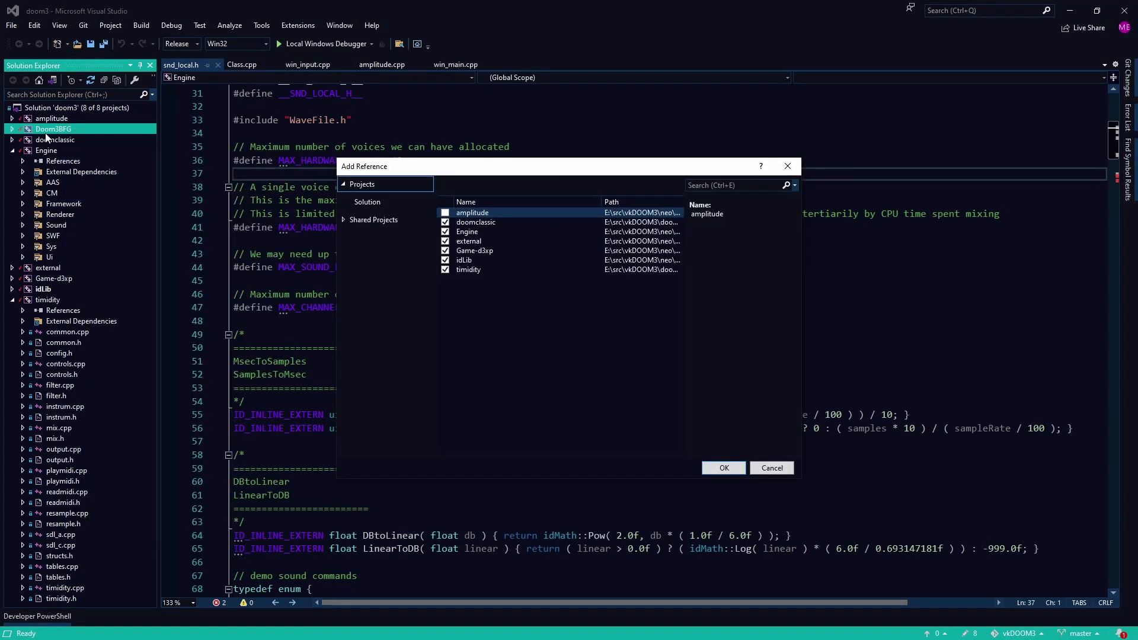
- Inspect Doom3BFG's references (doomclassic, Engine, external, Game-d3xp, idLib, timidity) and cancel
left_click(469, 242)
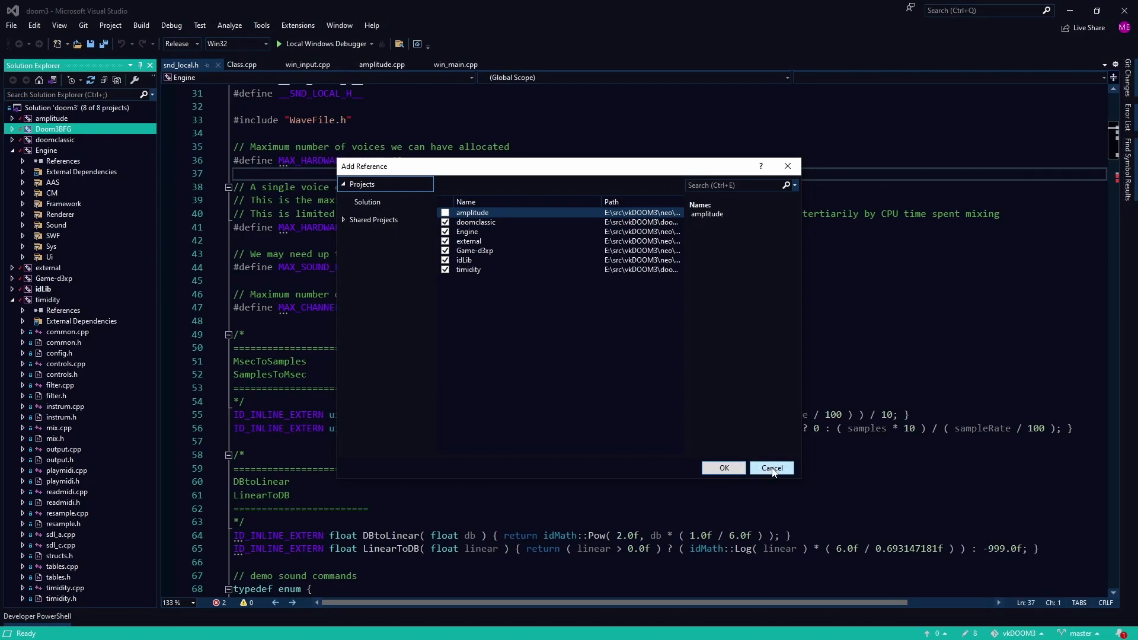
left_click(771, 468)
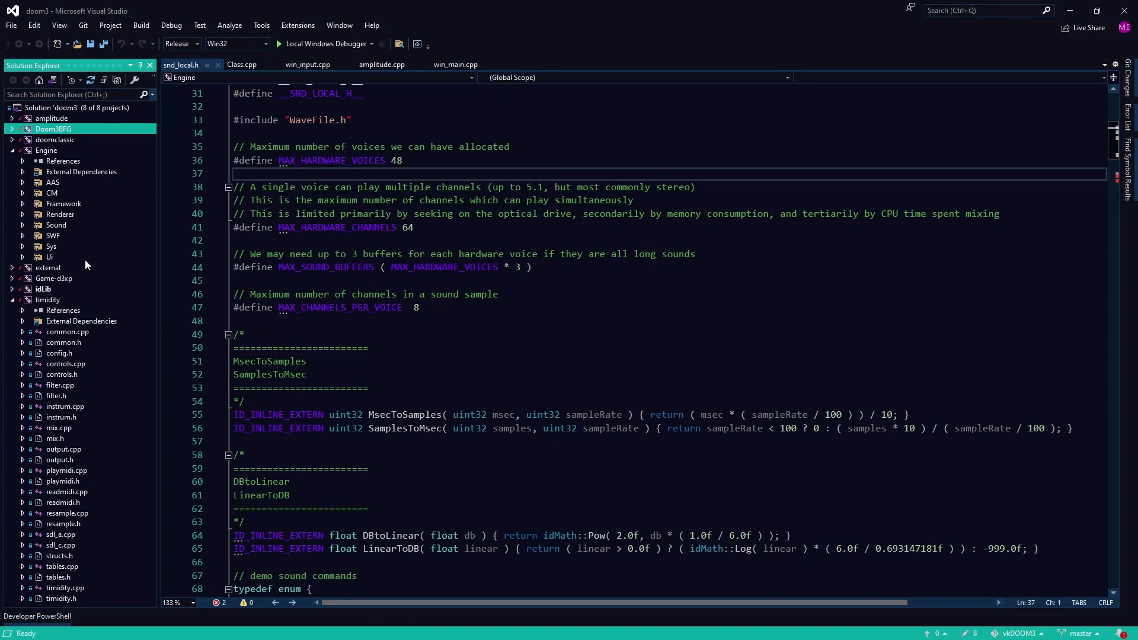
mouse_move(184, 168)
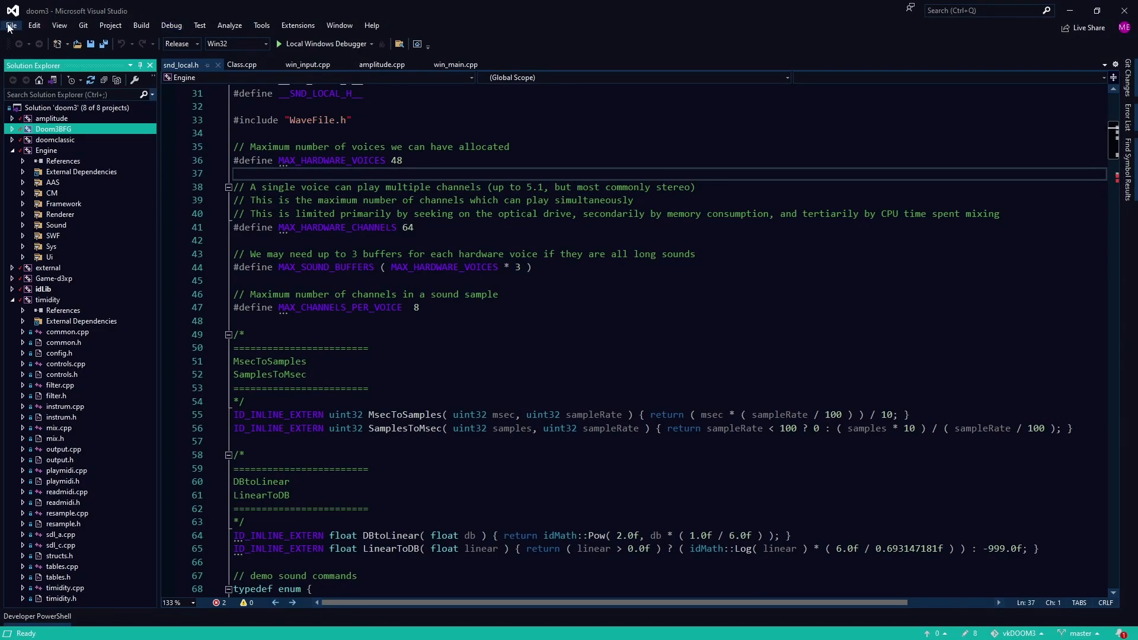
left_click(11, 25)
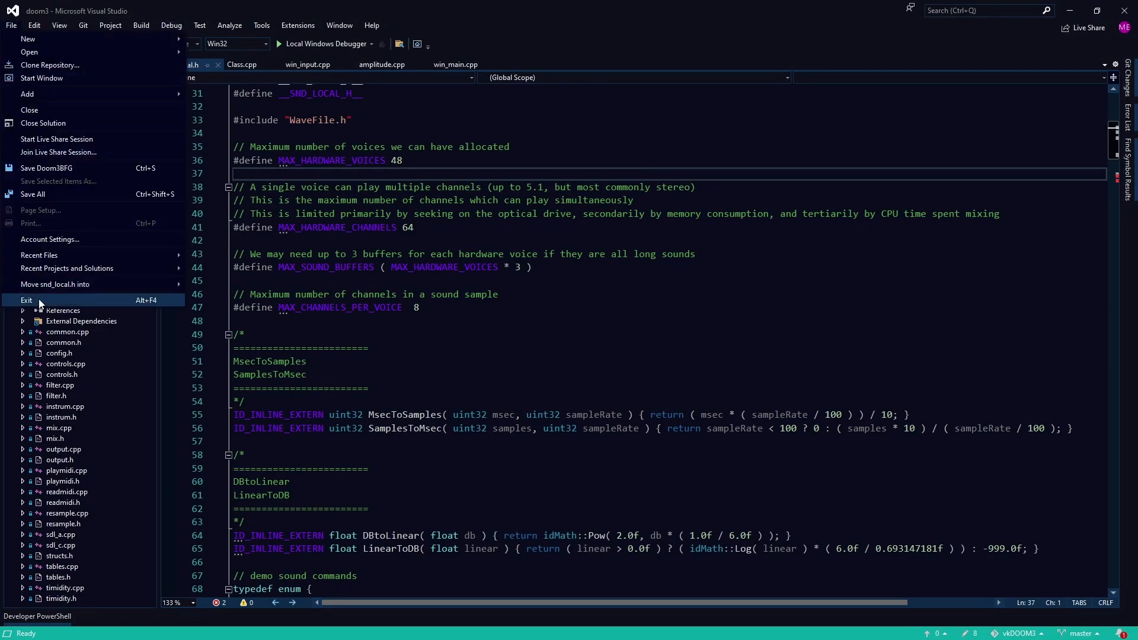
mouse_move(680, 418)
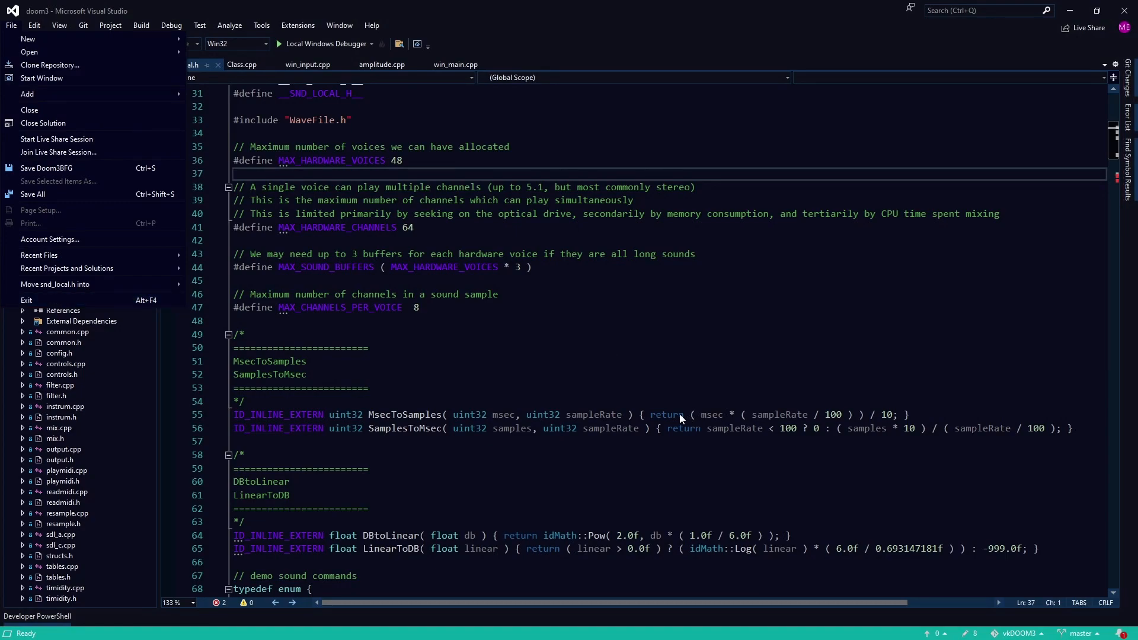
- Exit Visual Studio from the File menu, closing the doom3 solution
left_click(681, 415)
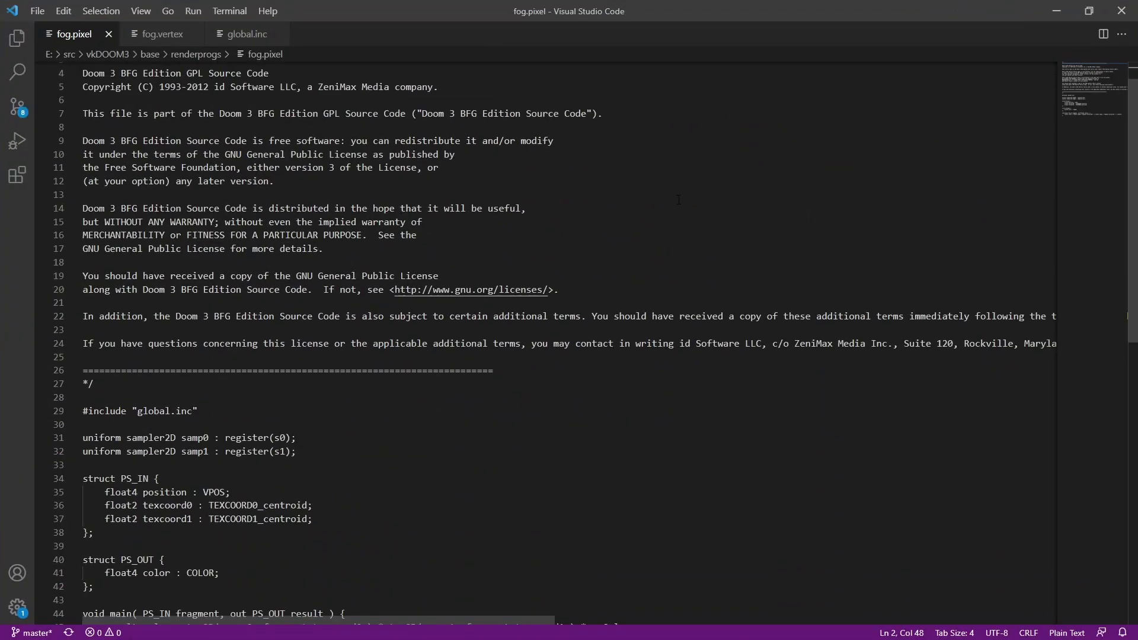
- Switch to the Visual Studio window showing the AncientArcher.h header
left_click(162, 33)
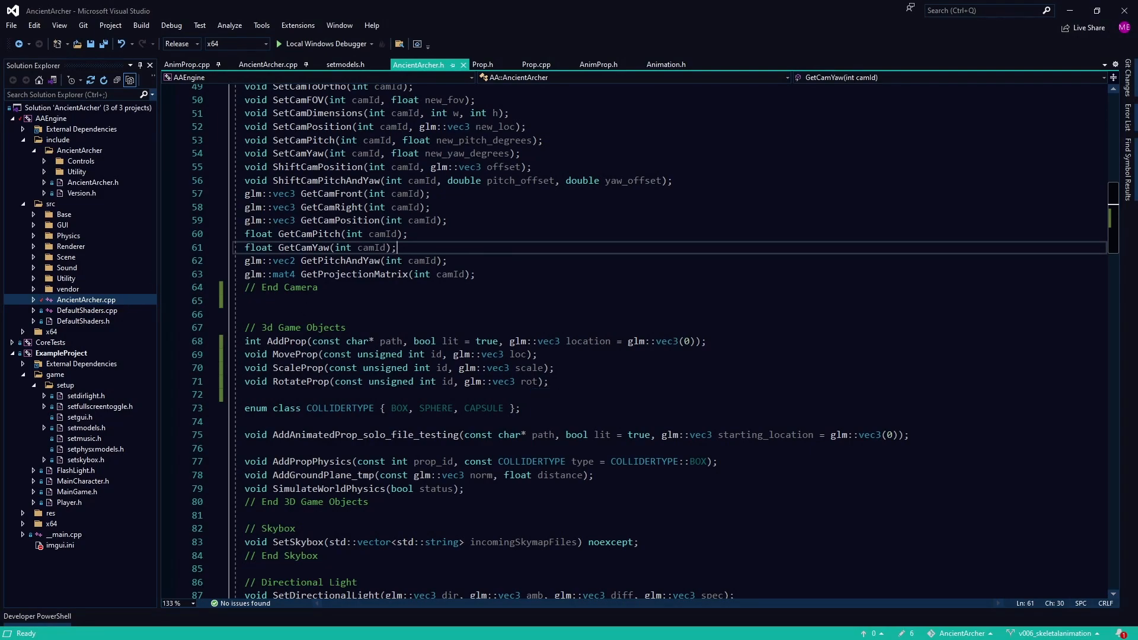
- Collapse ExampleProject and AAEngine's subfolders, then bring up AAEngine's context menu
left_click(278, 43)
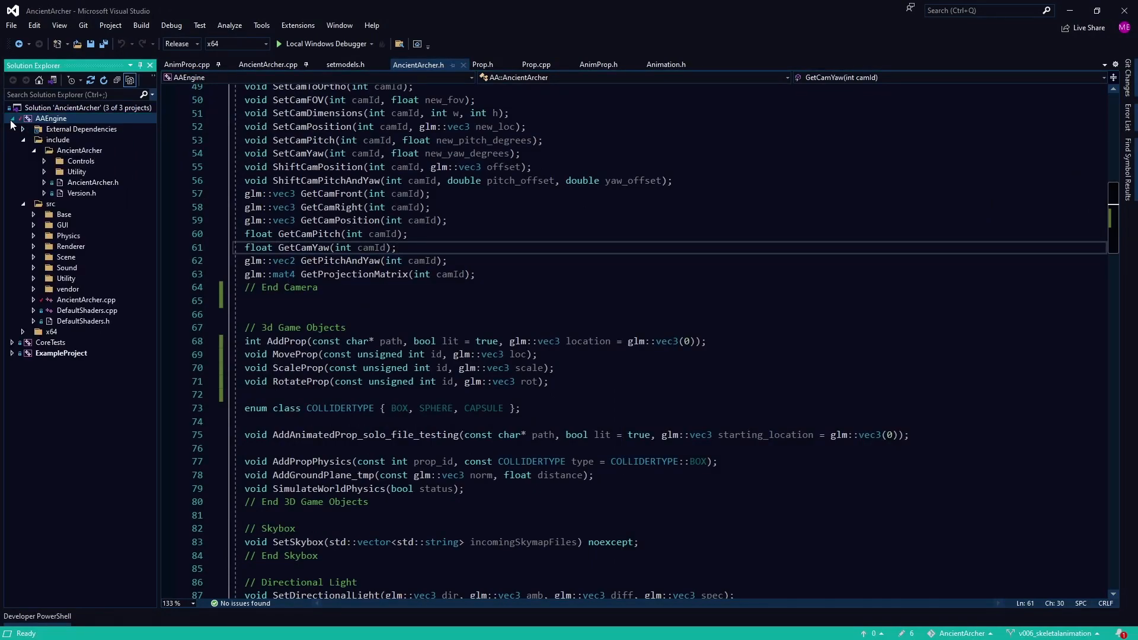
left_click(13, 118)
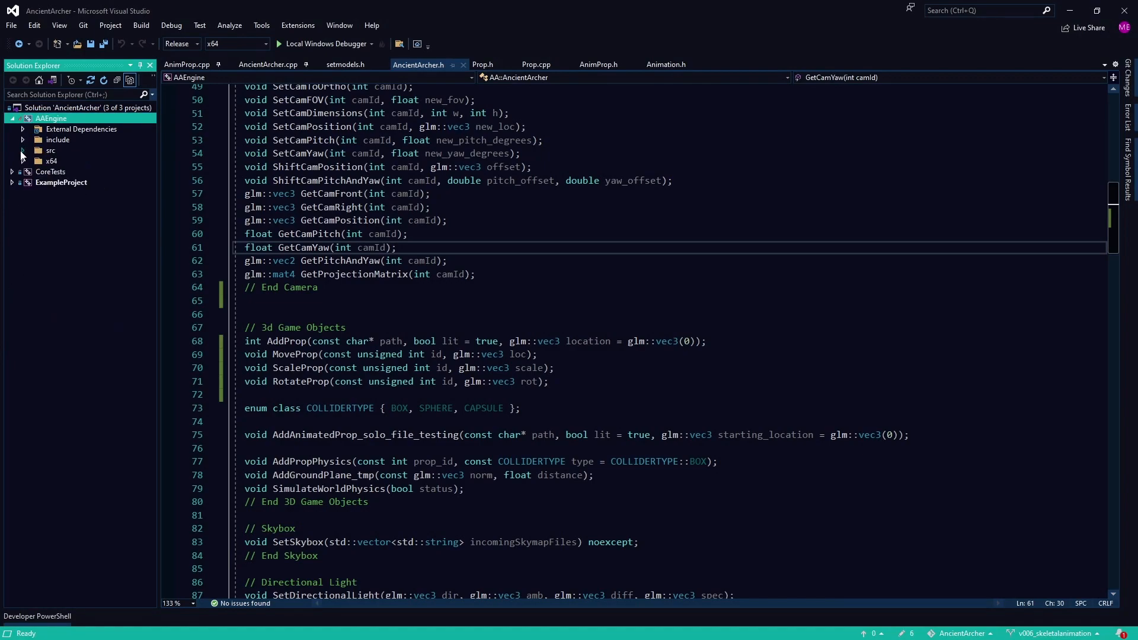
right_click(49, 119)
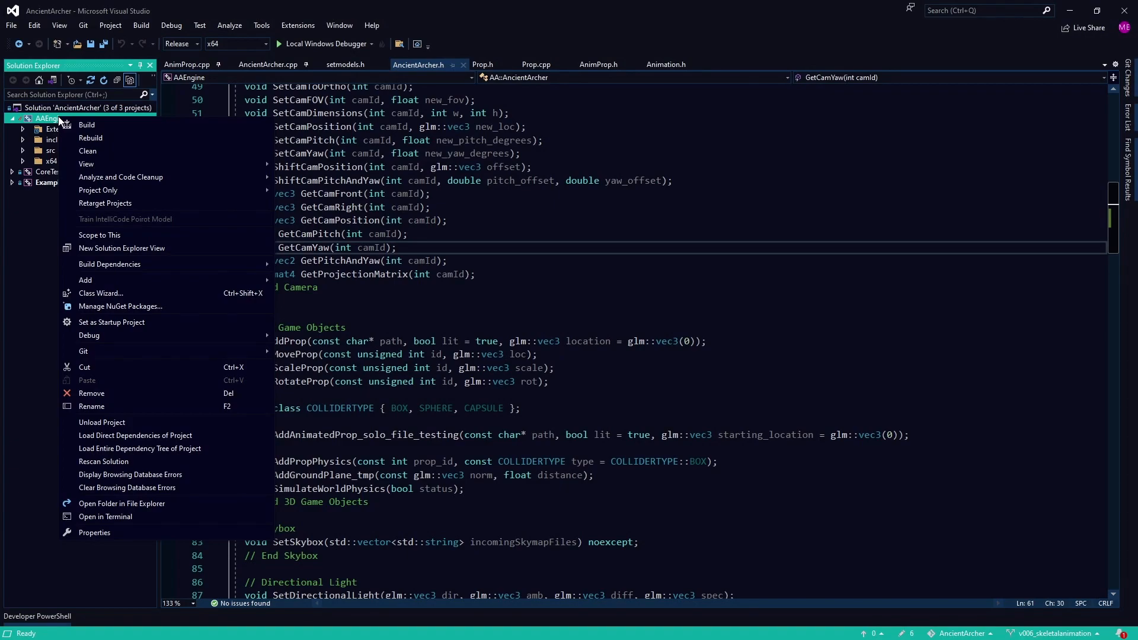
mouse_move(105, 255)
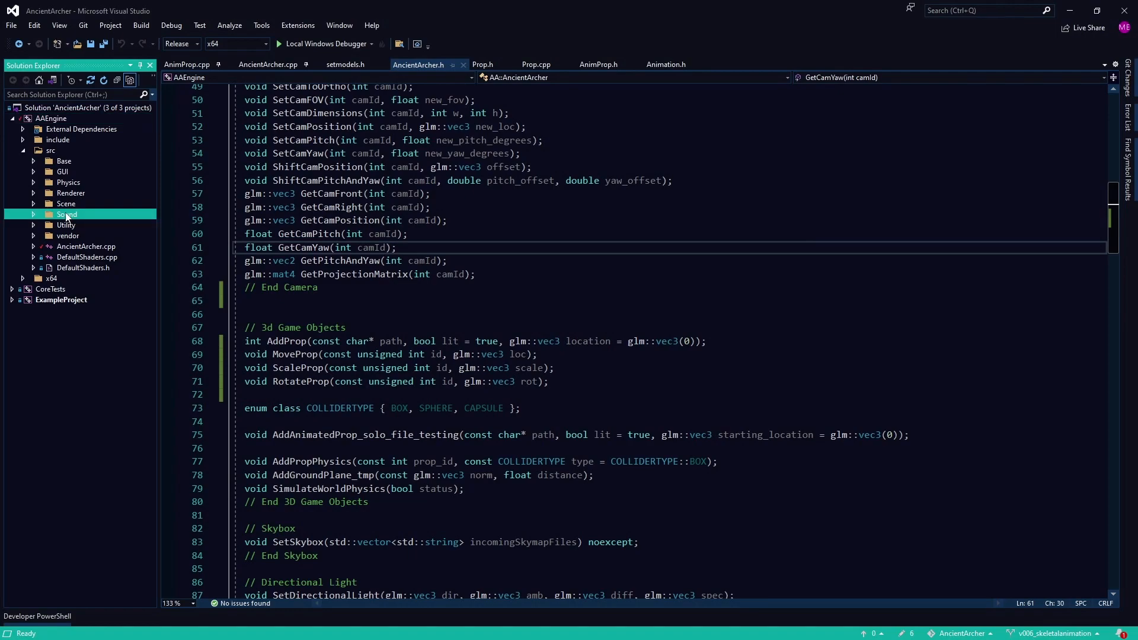
- Briefly expand and collapse the Sound, Scene and Renderer folders in AAEngine src
left_click(33, 214)
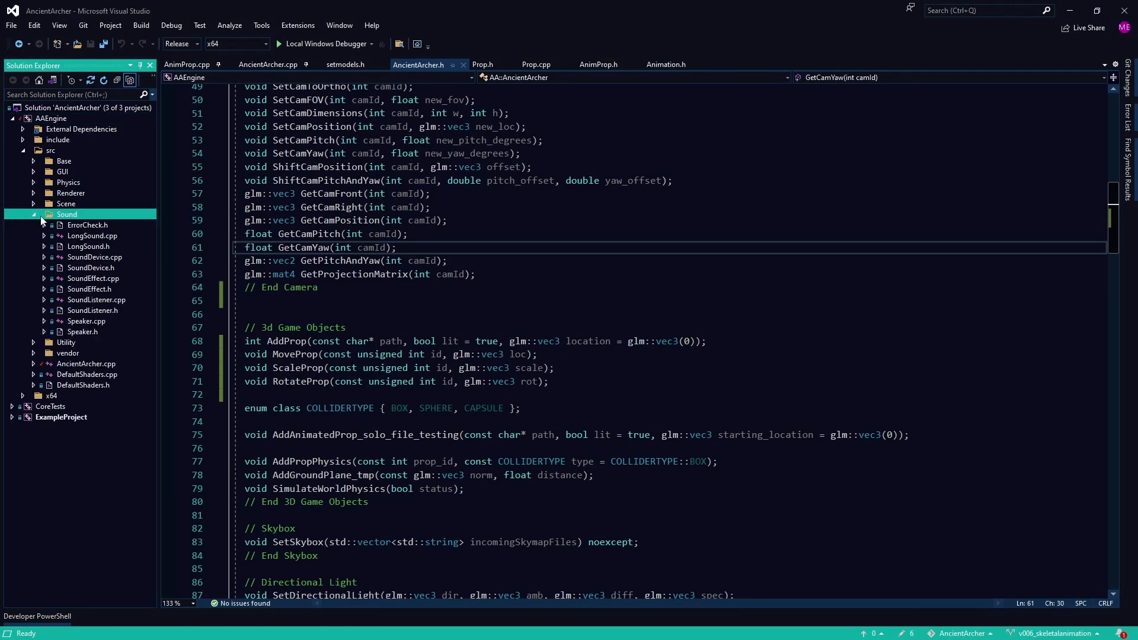
left_click(33, 214)
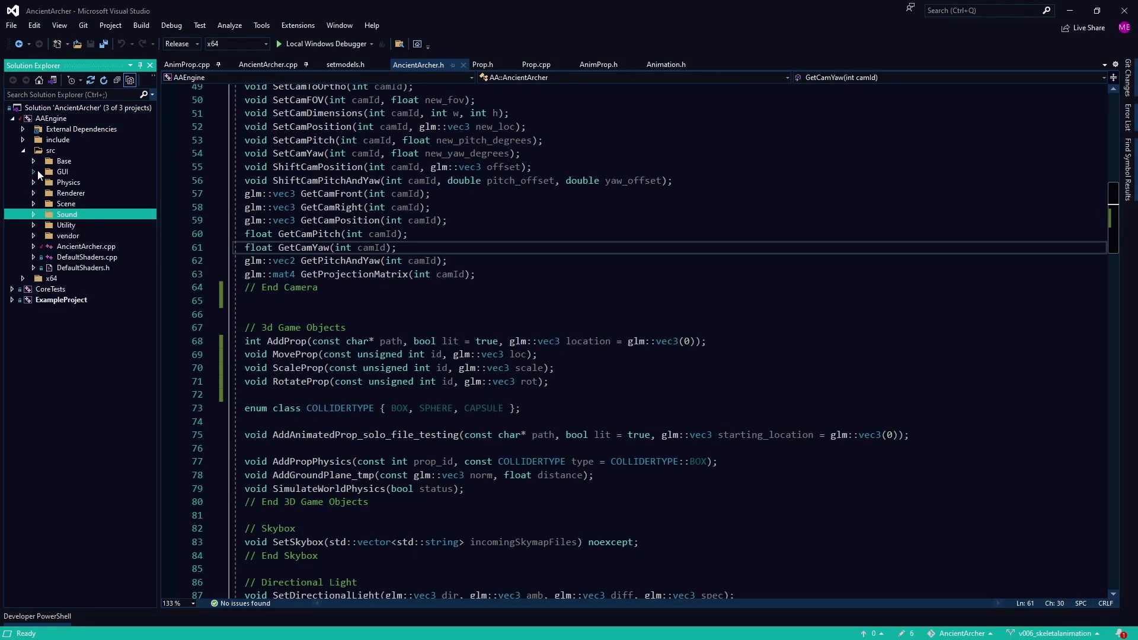
mouse_move(36, 204)
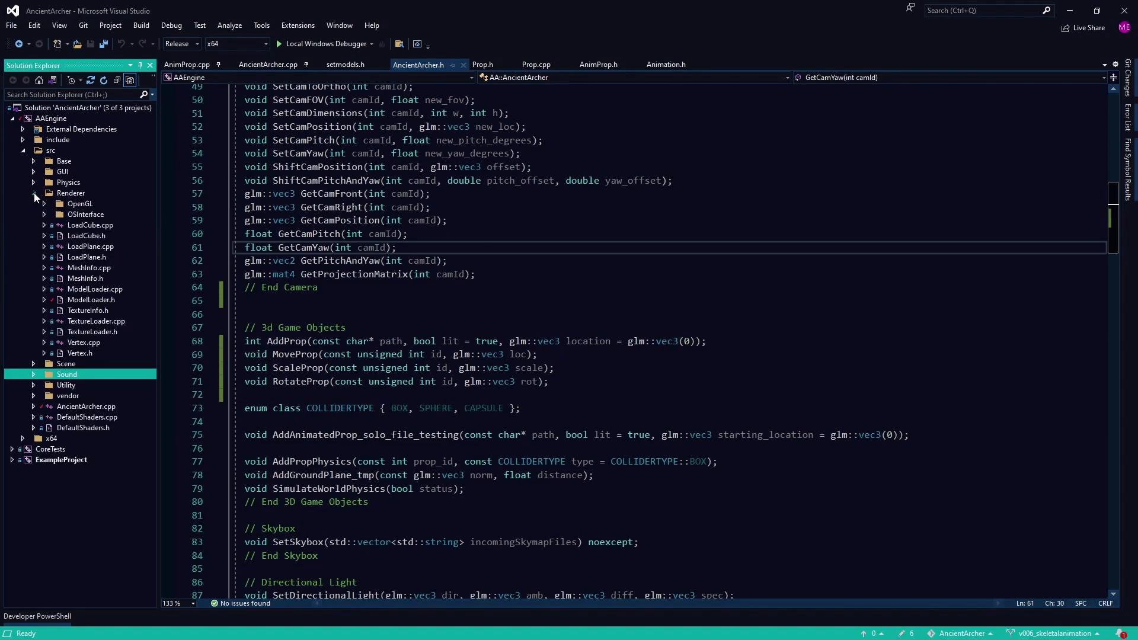
left_click(33, 363)
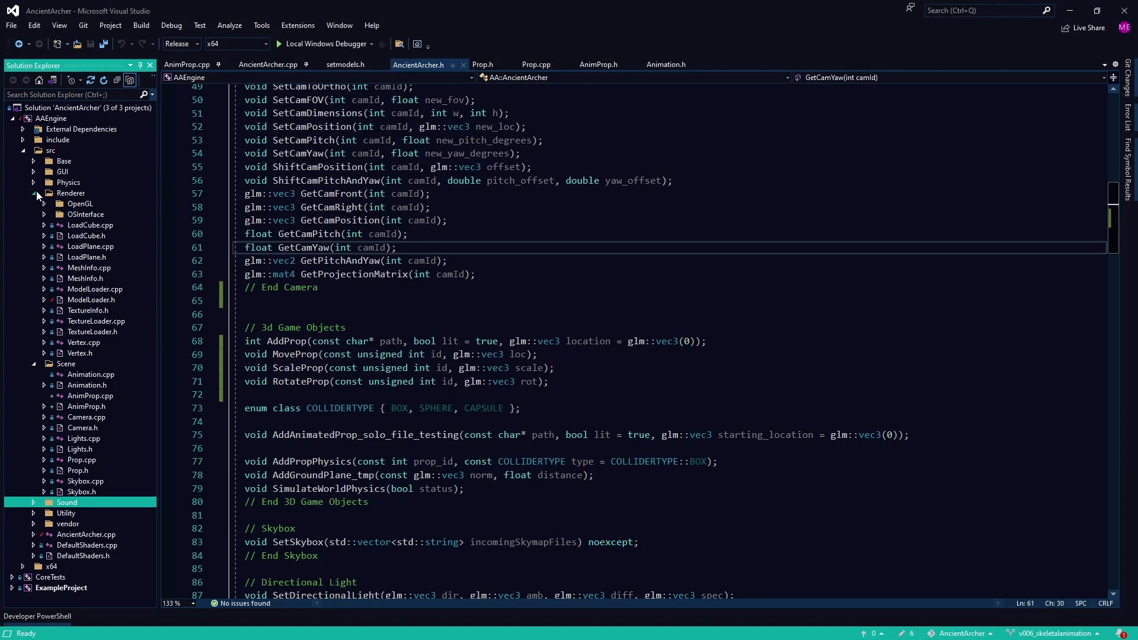
left_click(33, 192)
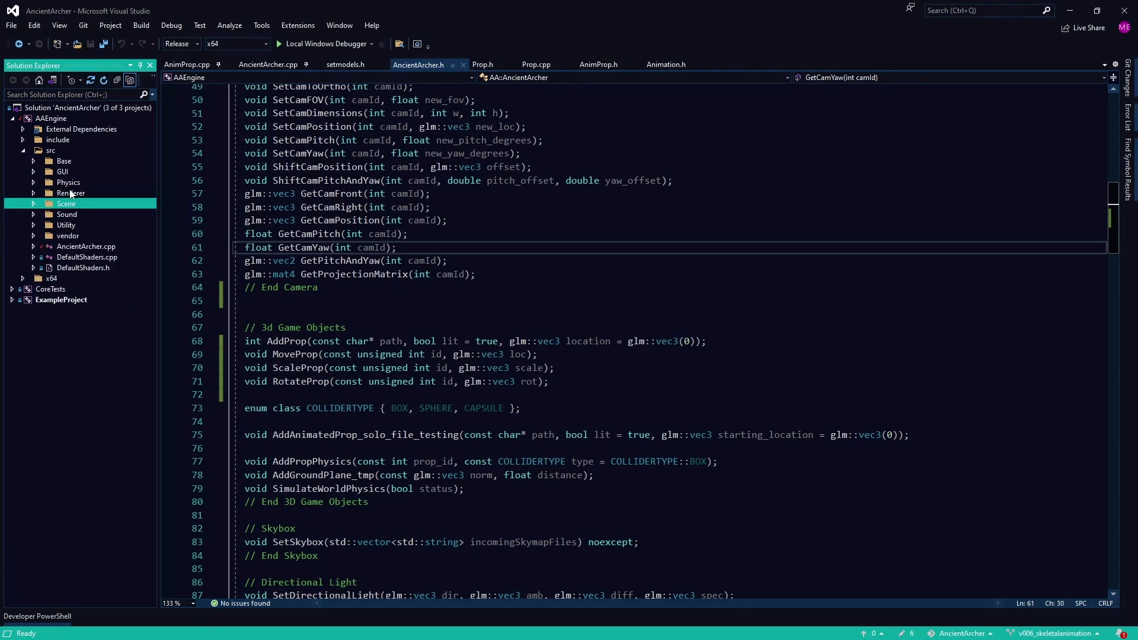
left_click(70, 192)
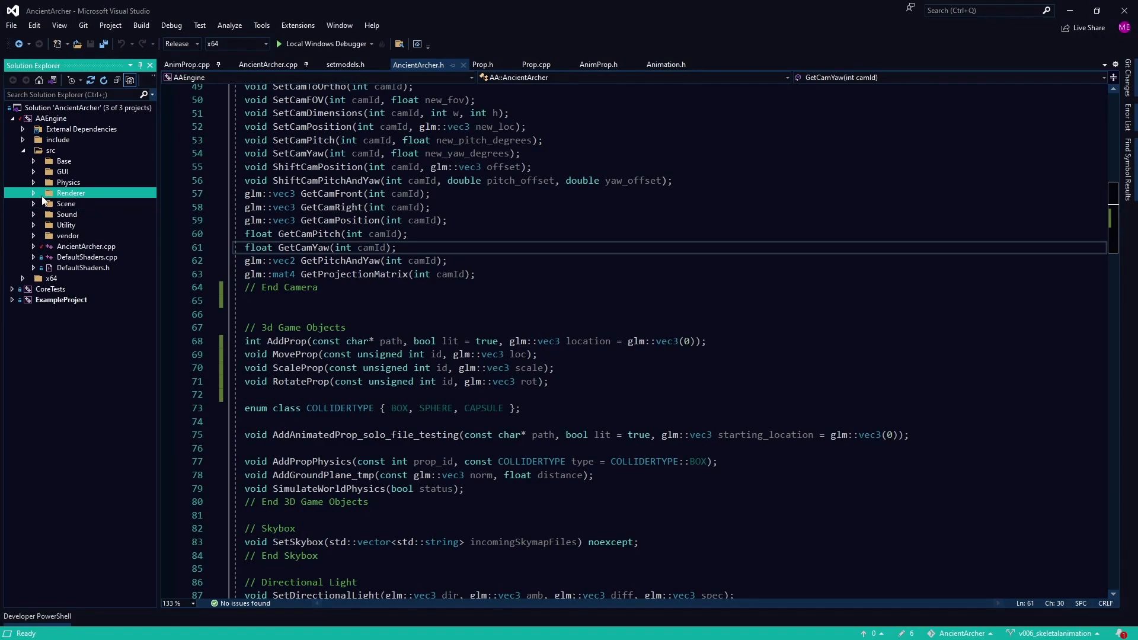
- Expand Renderer, select ModelLoader.cpp and TextureLoader.h, then expand Scene
left_click(33, 193)
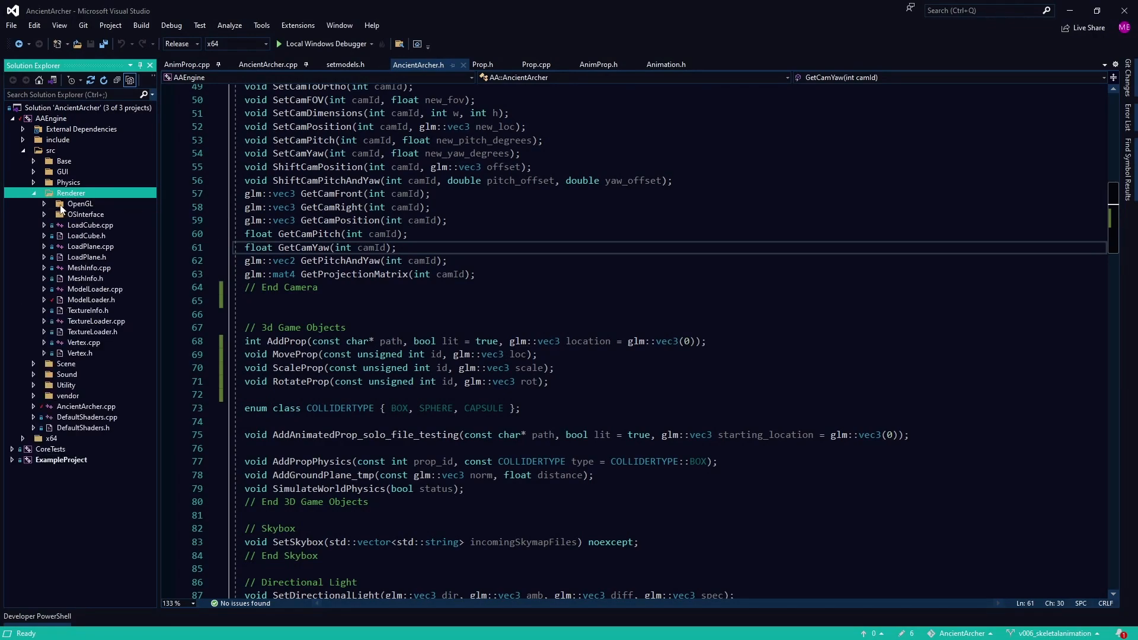
left_click(90, 300)
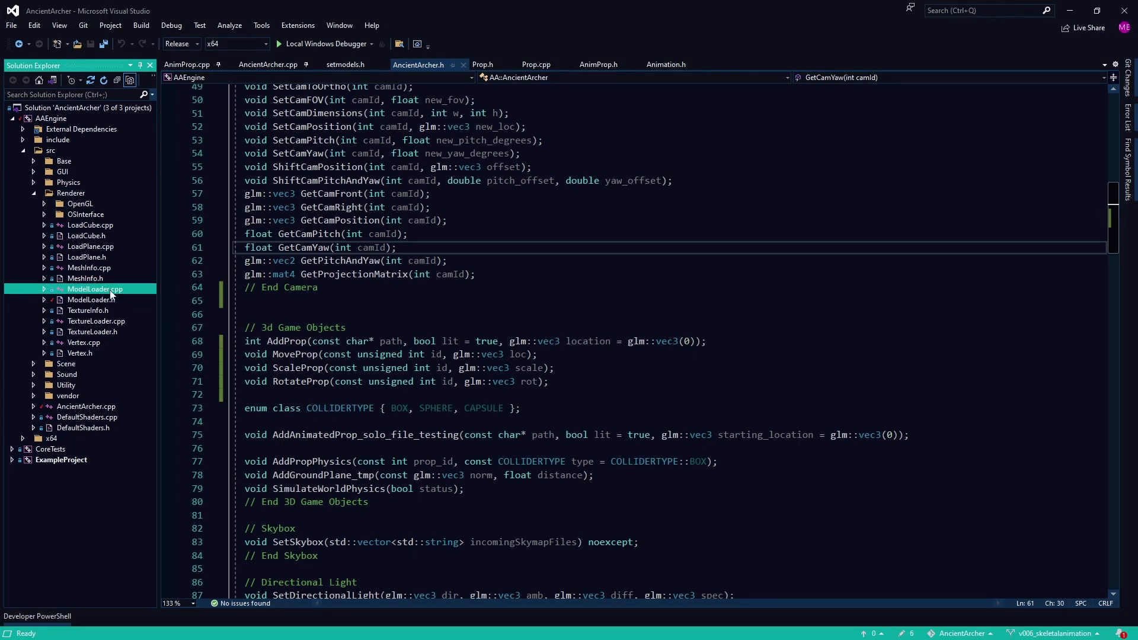
mouse_move(107, 301)
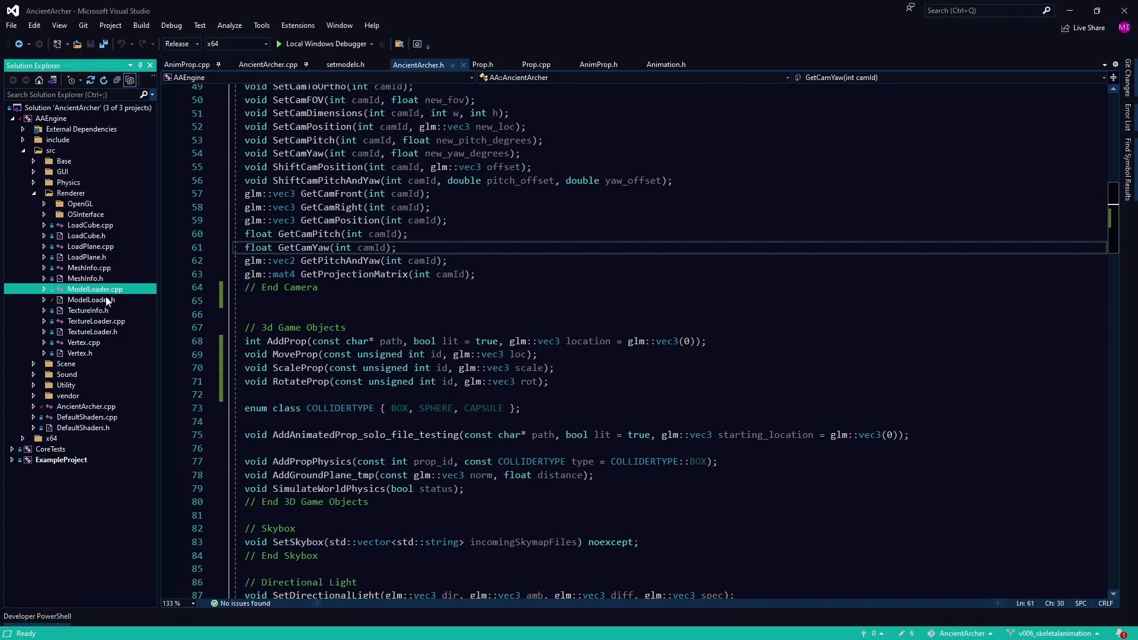
mouse_move(107, 304)
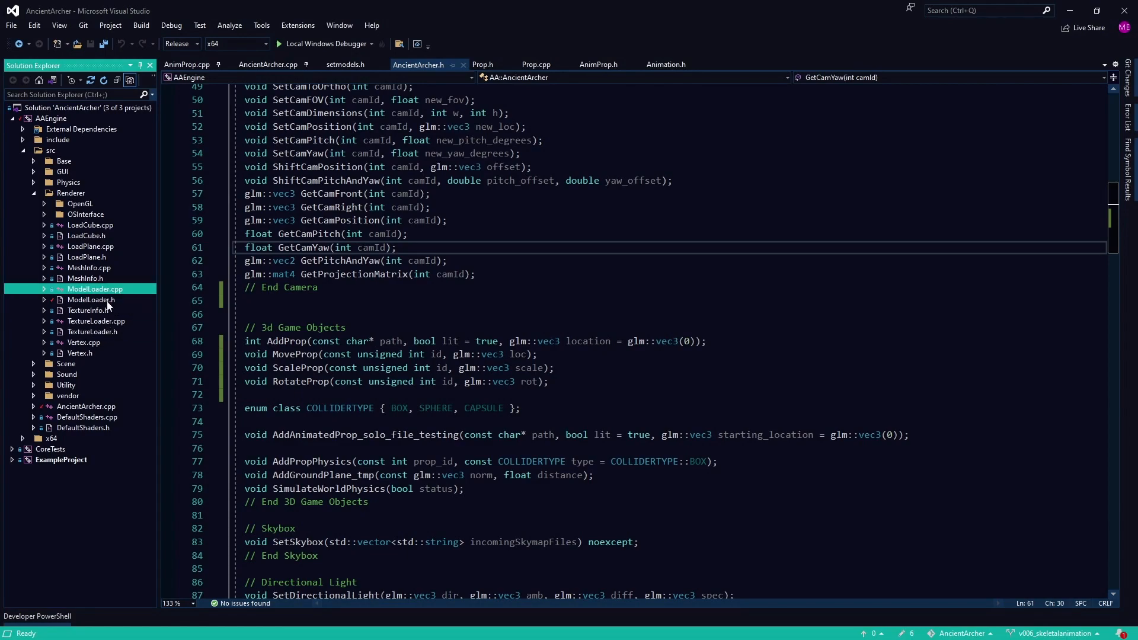
left_click(93, 332)
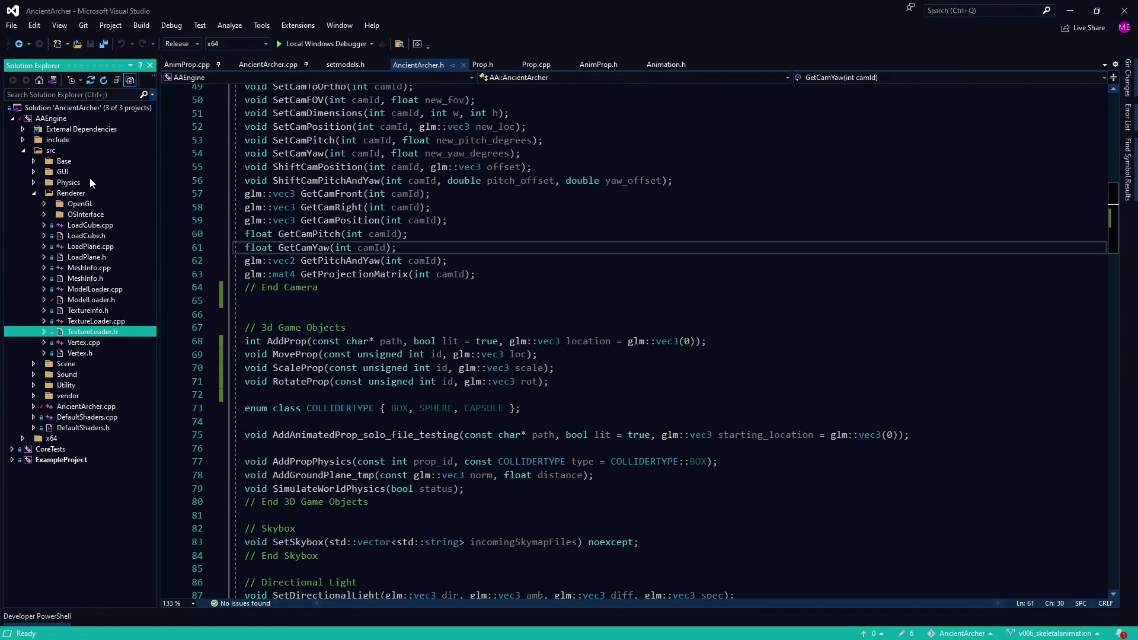
mouse_move(78, 412)
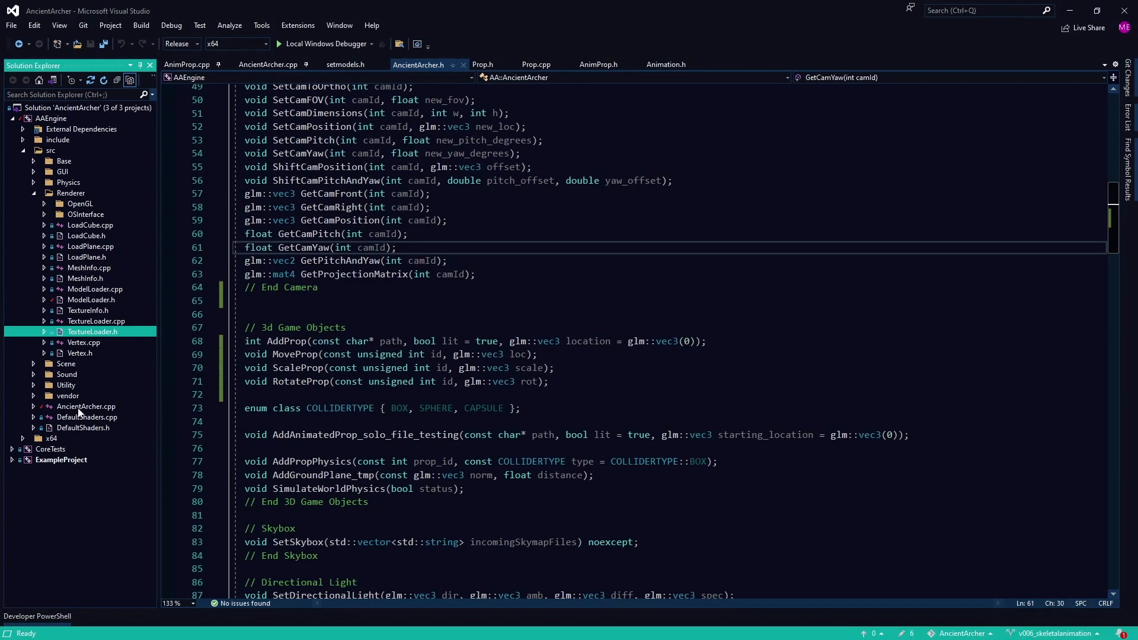
mouse_move(88, 414)
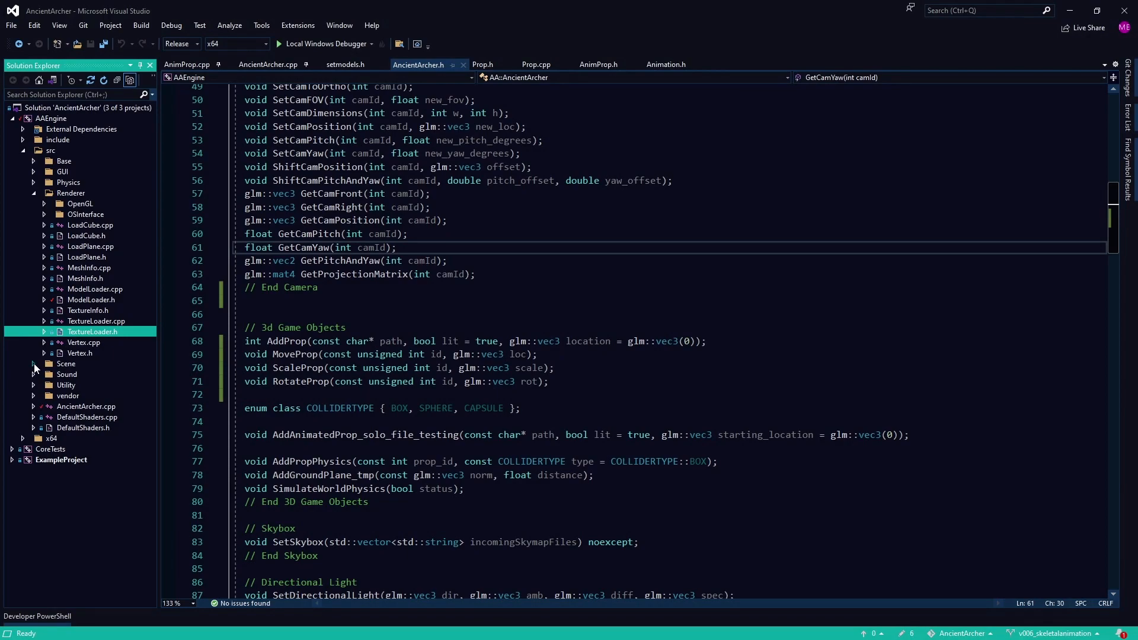
left_click(33, 363)
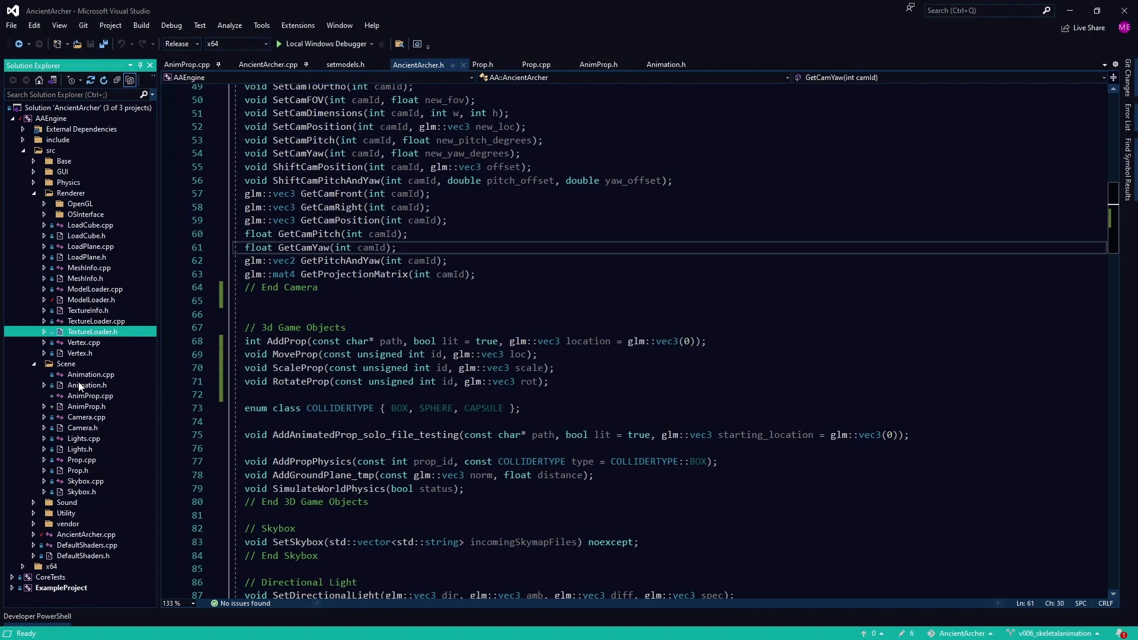
mouse_move(105, 283)
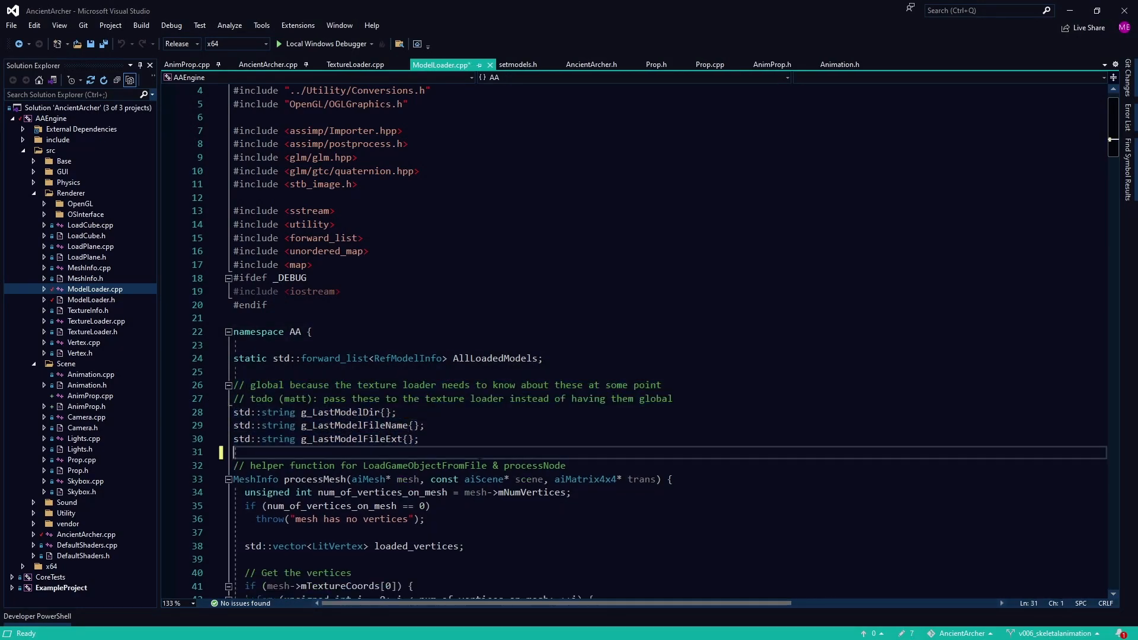
key("ctrl+s")
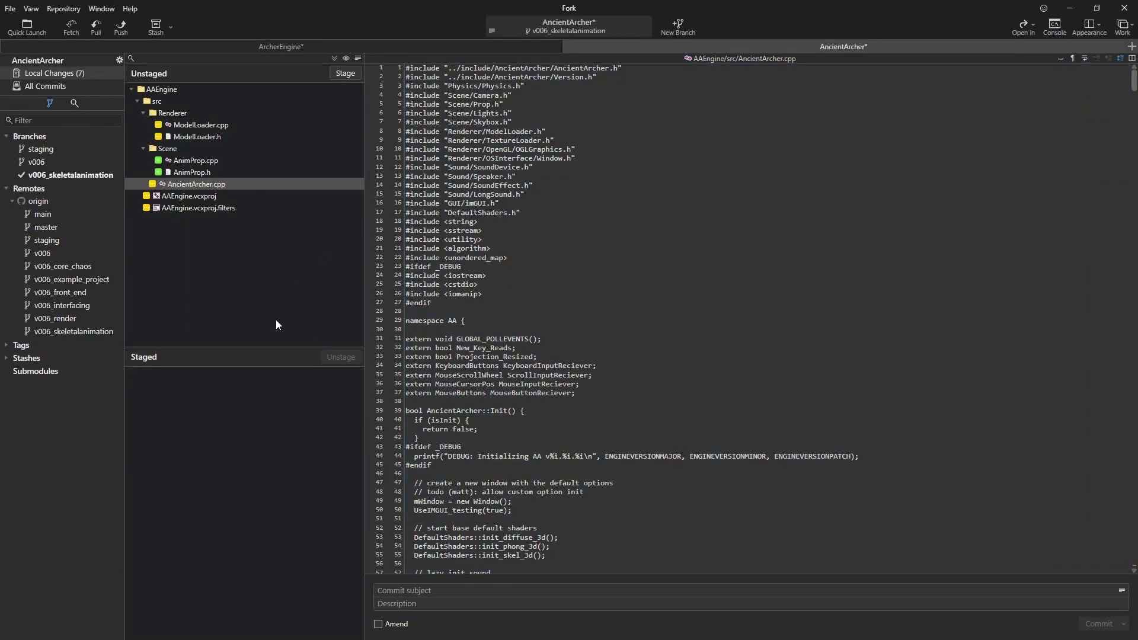
mouse_move(275, 312)
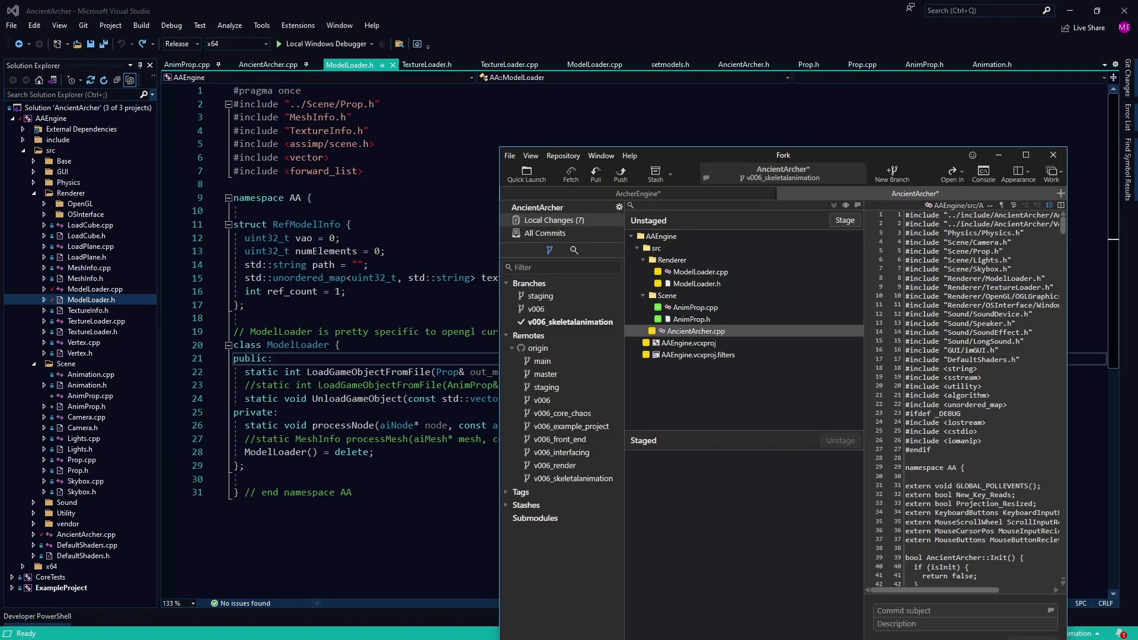
- Maximize Fork, view the AnimProp.cpp and ModelLoader.h diffs, then show All Commits
left_click(1026, 155)
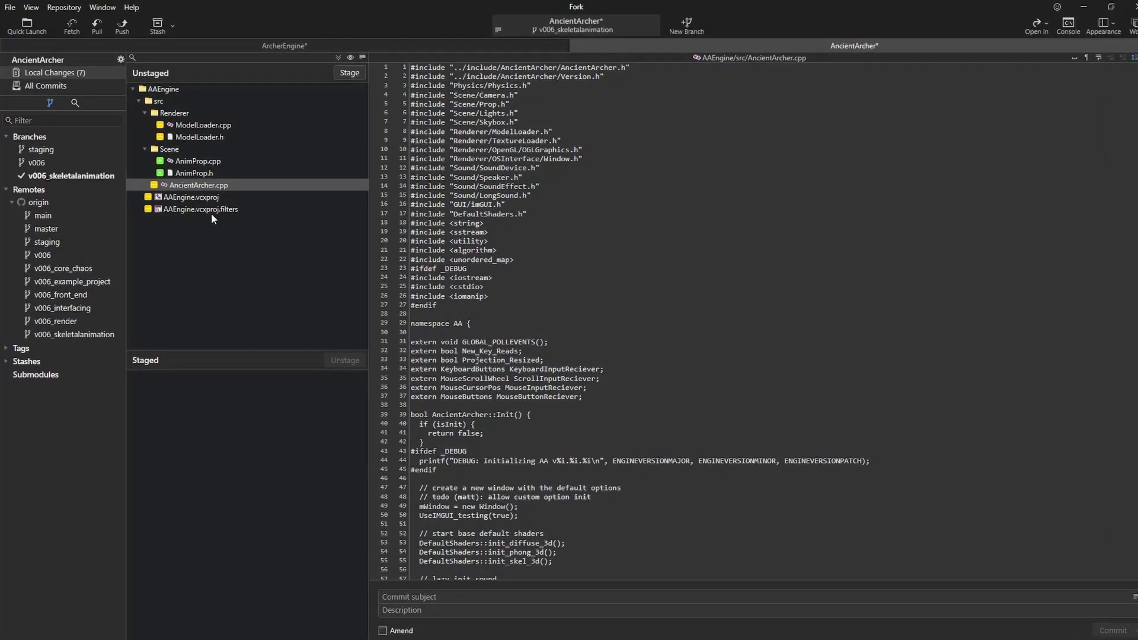
left_click(202, 162)
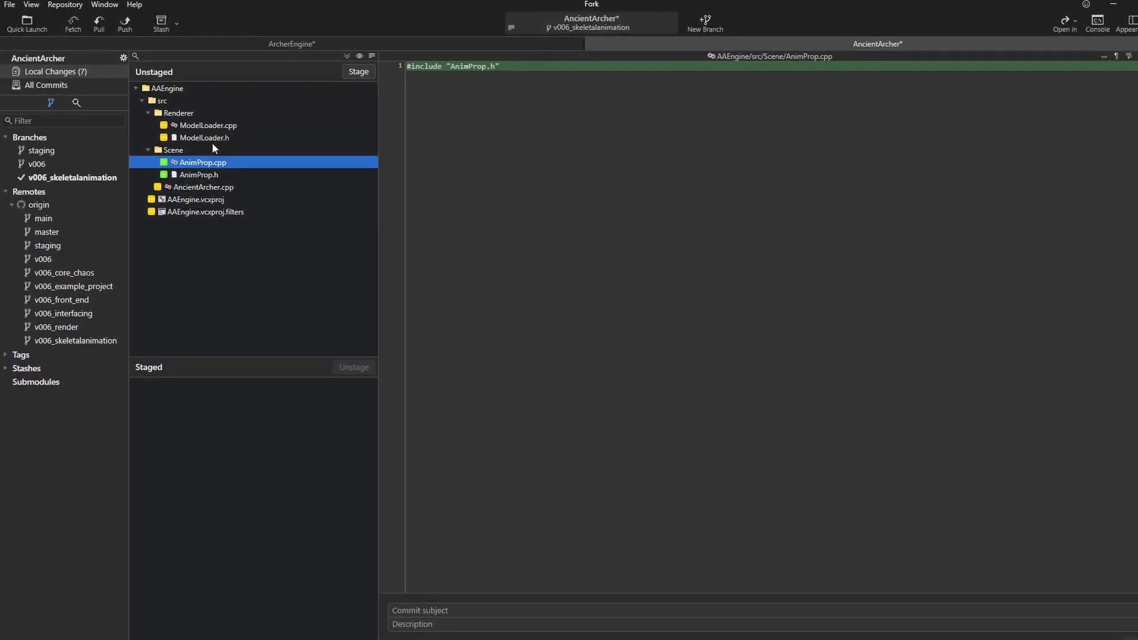
left_click(211, 139)
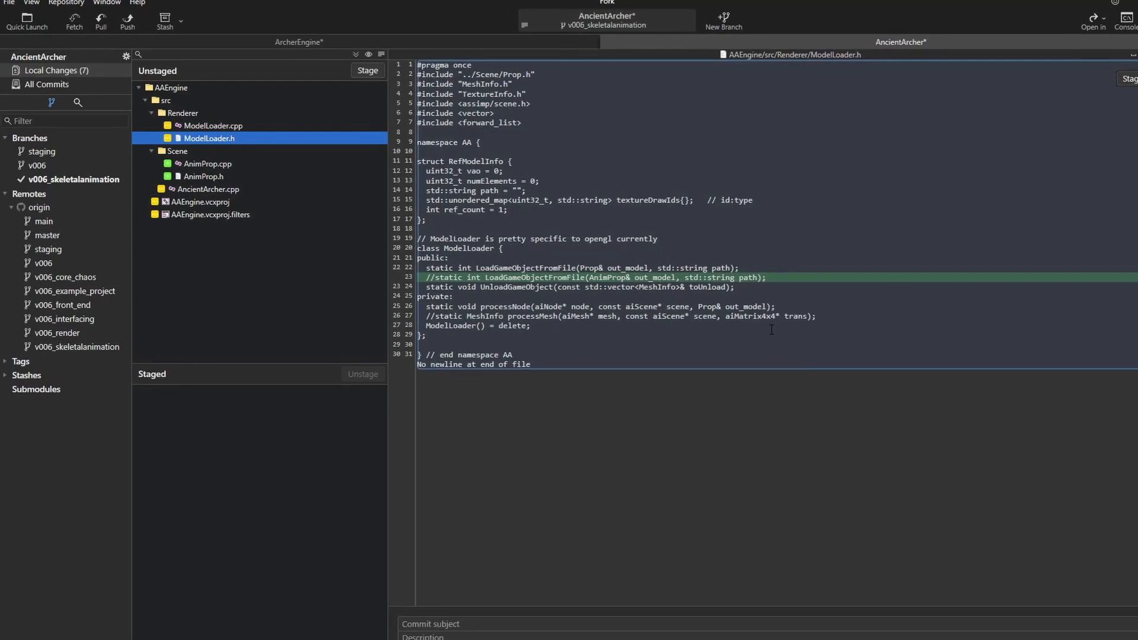
left_click(48, 84)
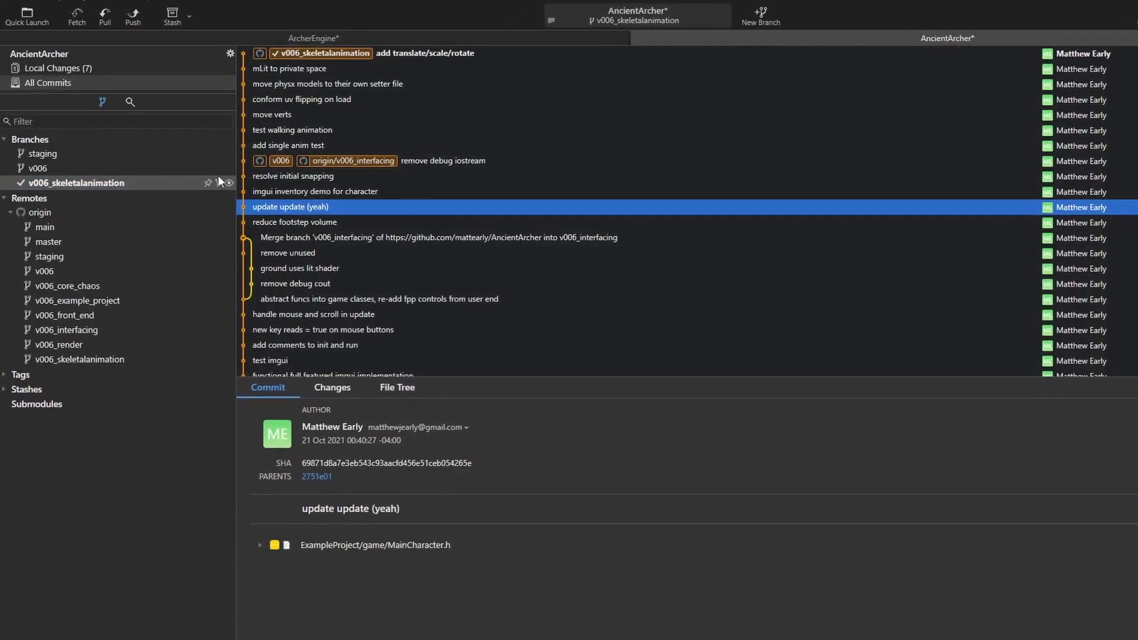
- Jump through branches v006_skeletalanimation, v006_example_project, v006_render and remote v006 in the graph
left_click(298, 178)
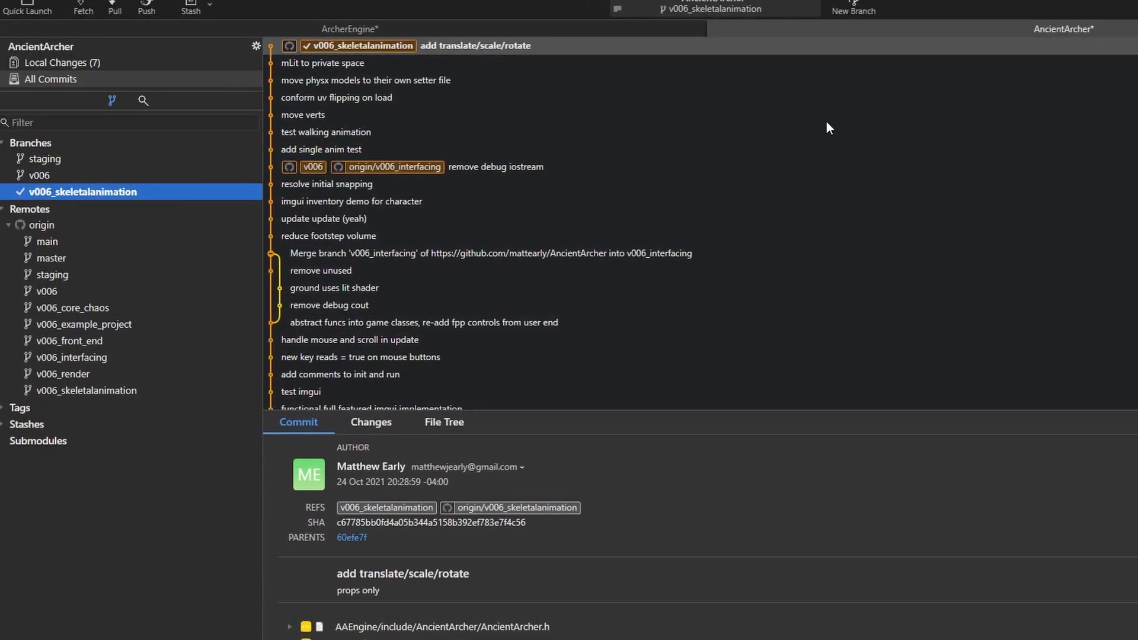
mouse_move(103, 198)
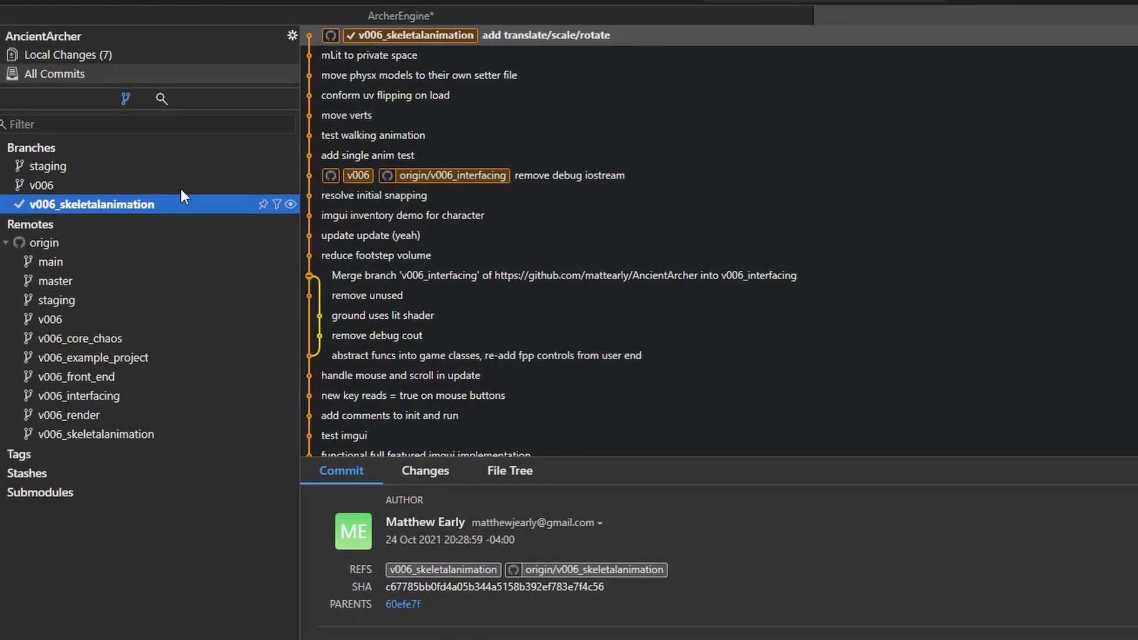
mouse_move(80, 211)
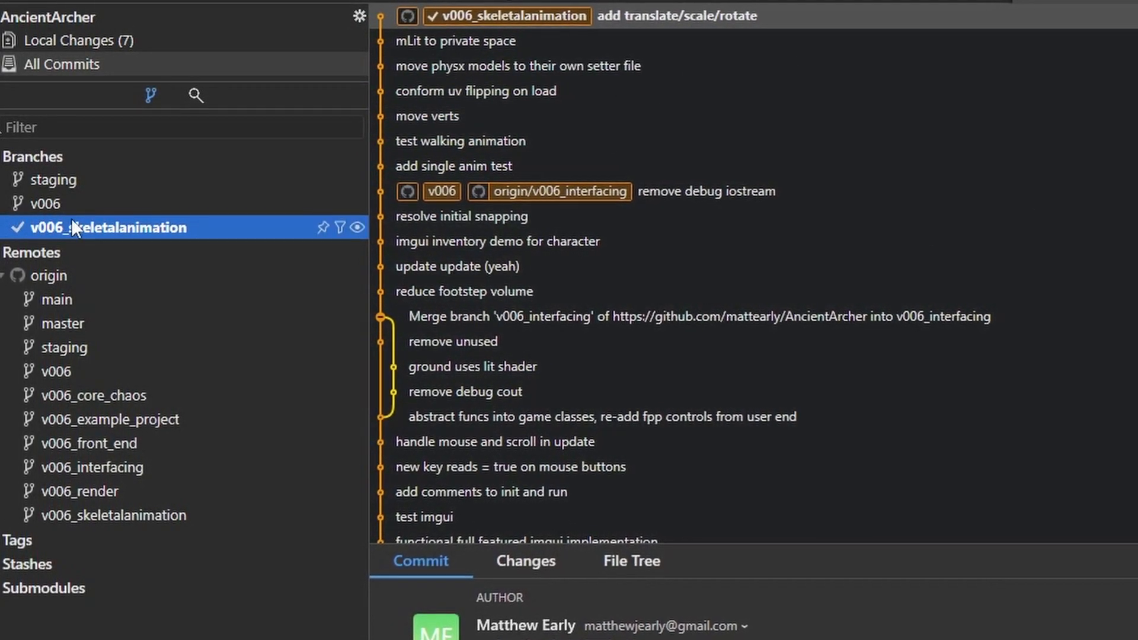
left_click(111, 424)
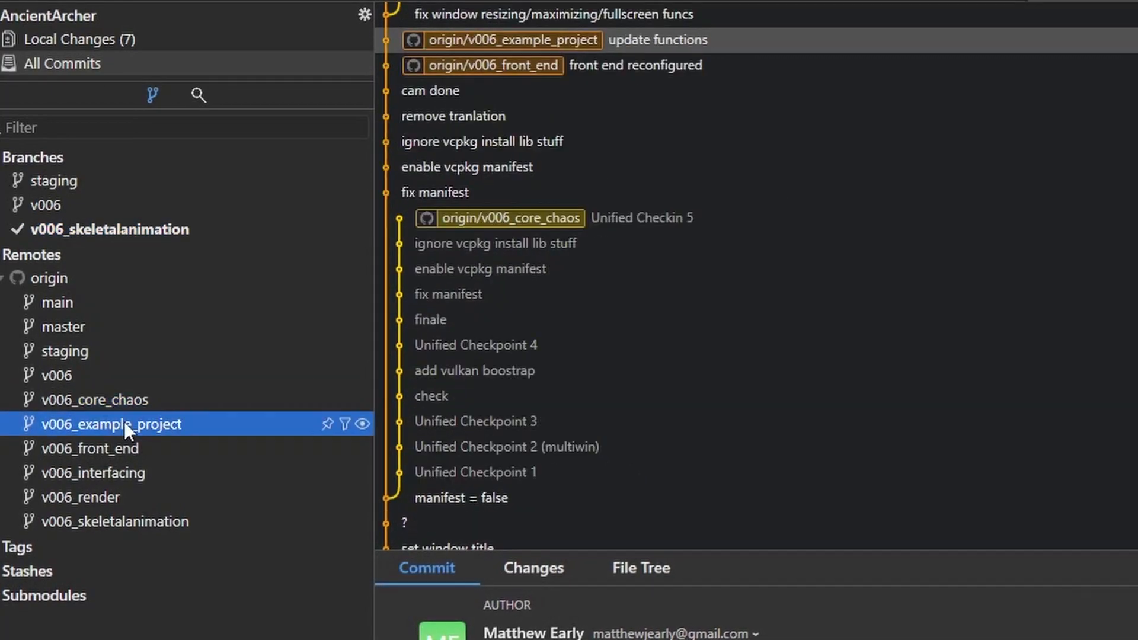
left_click(82, 502)
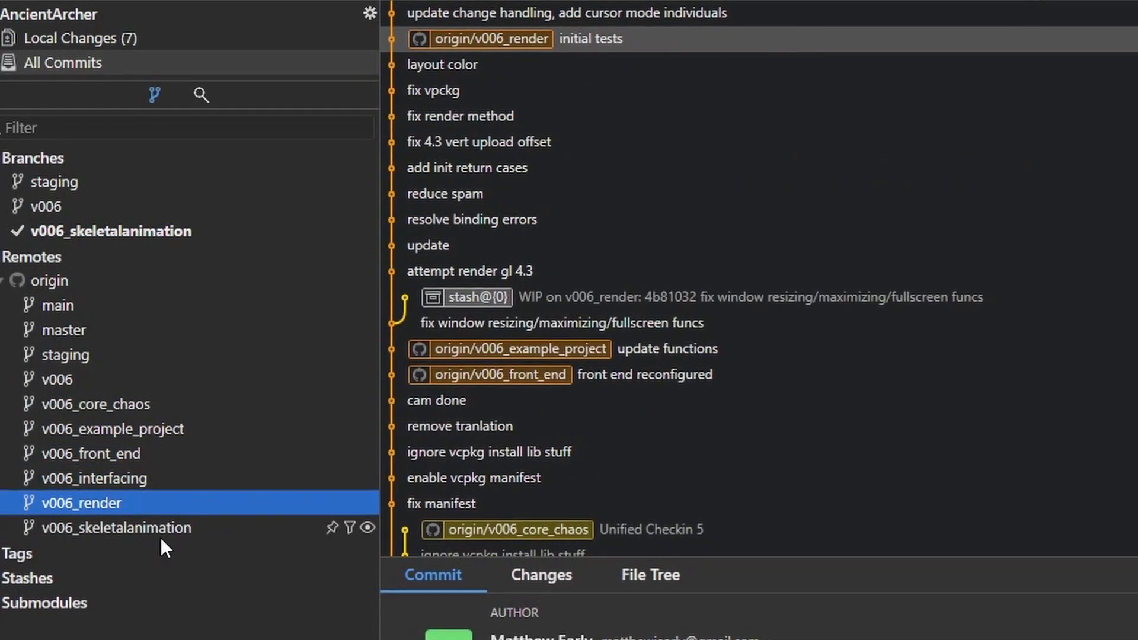
left_click(91, 458)
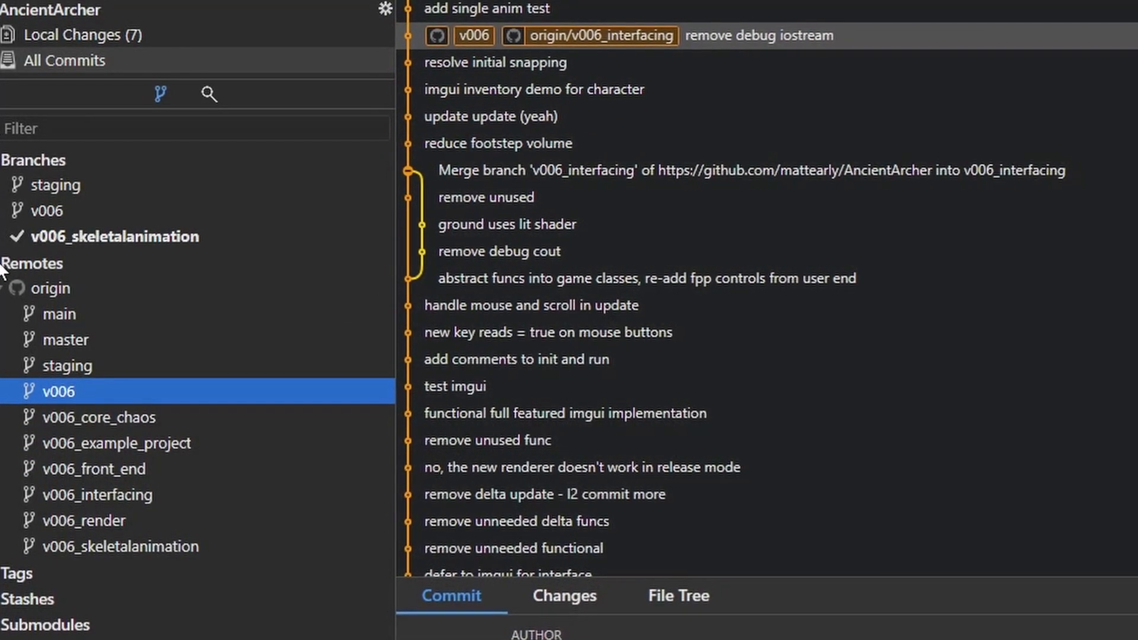
scroll("down", 3)
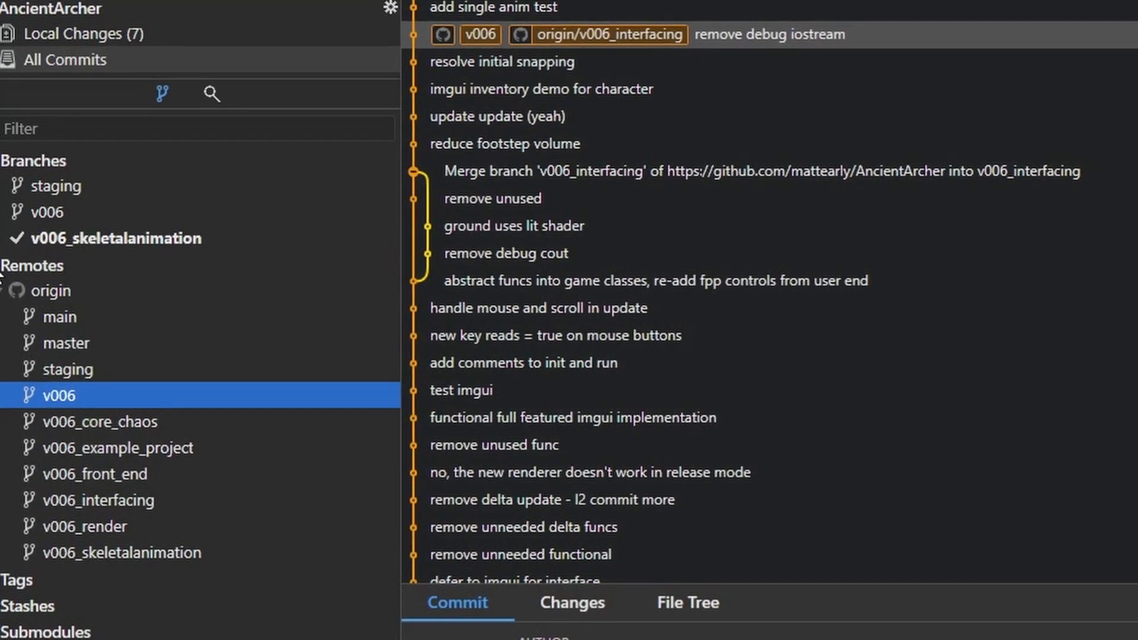